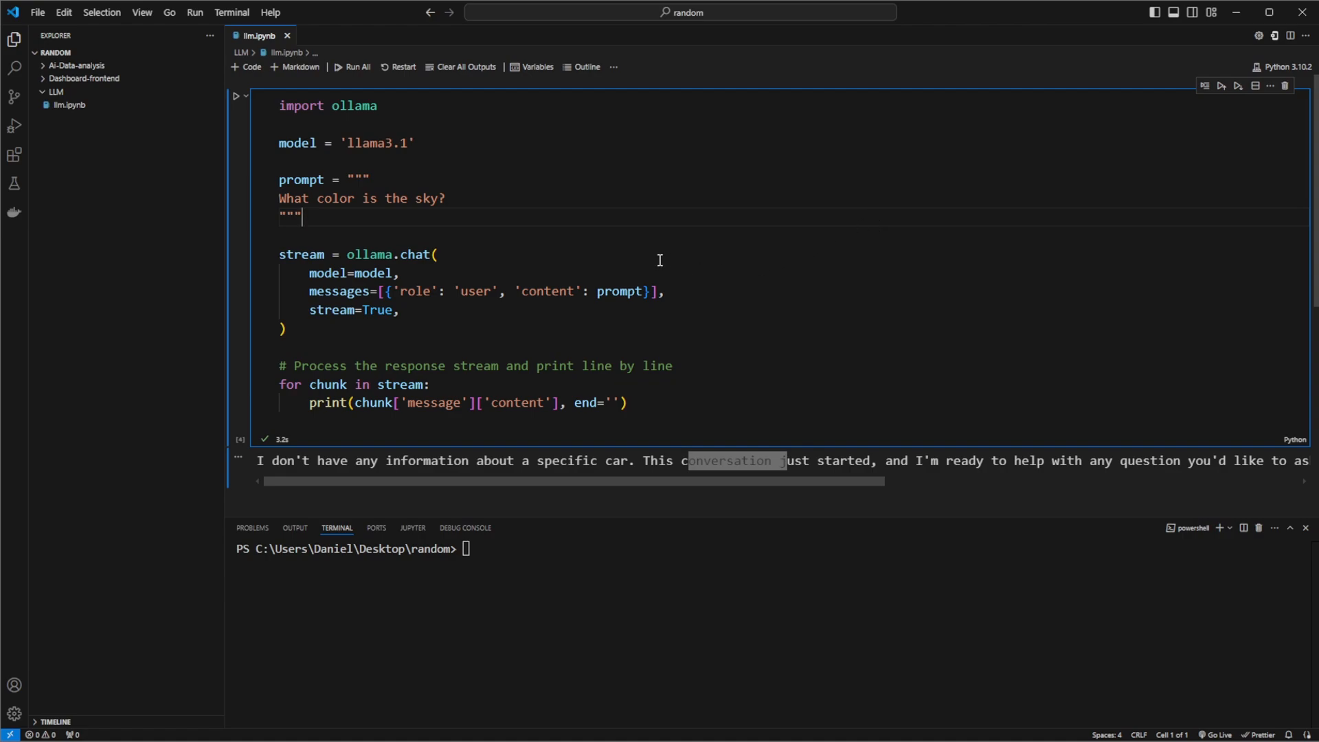
mouse_move(600, 264)
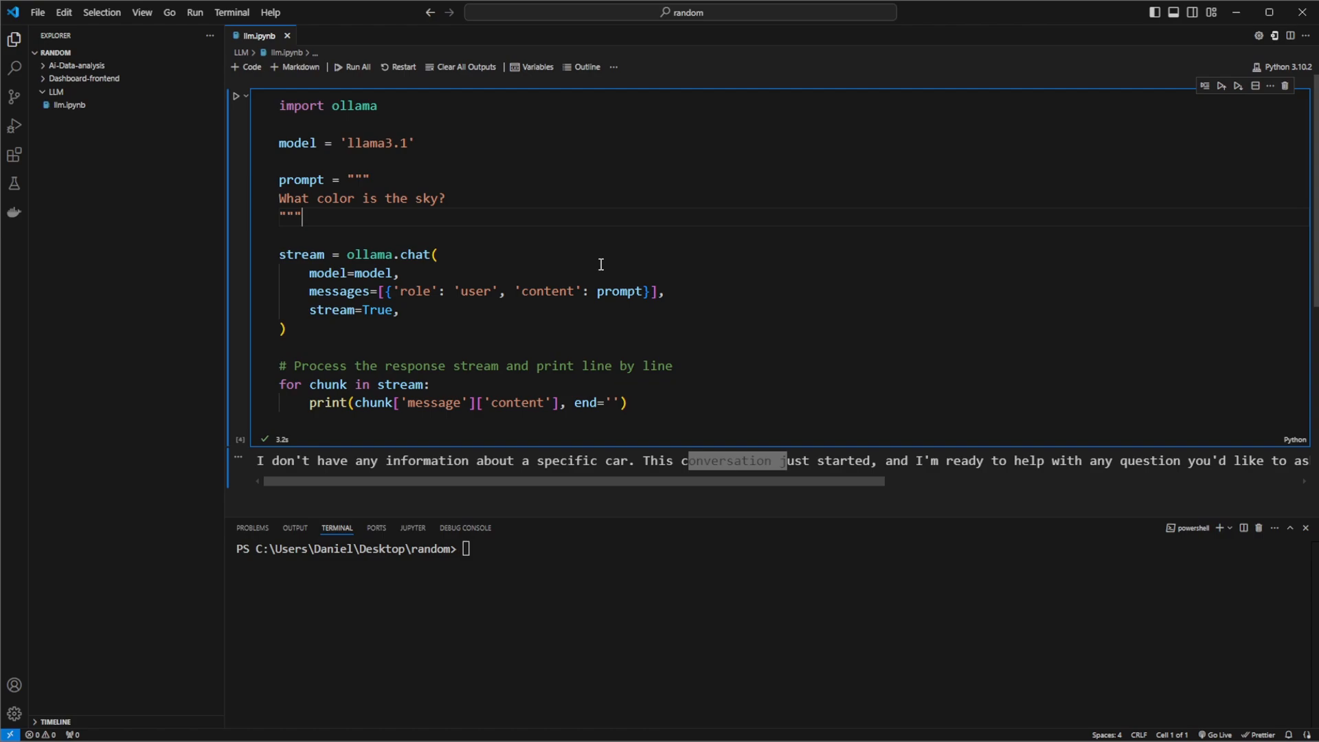
mouse_move(592, 256)
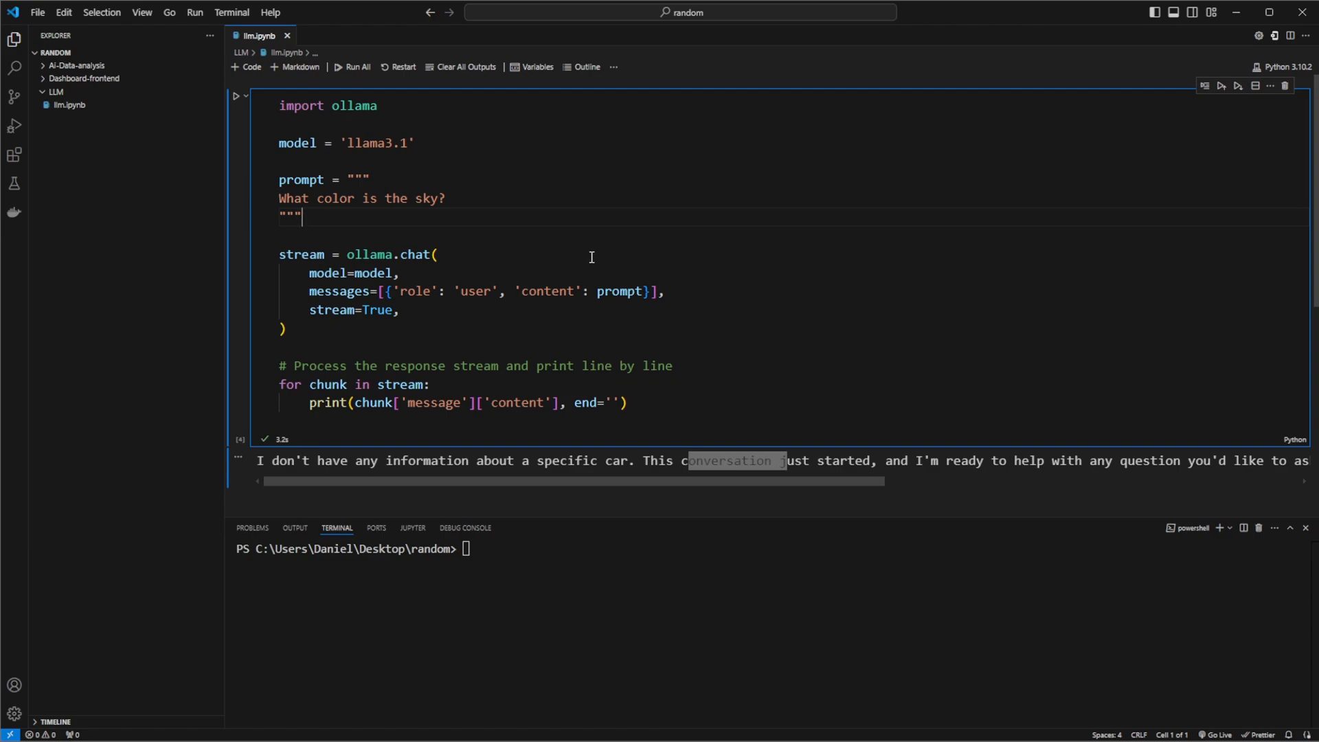
mouse_move(700, 326)
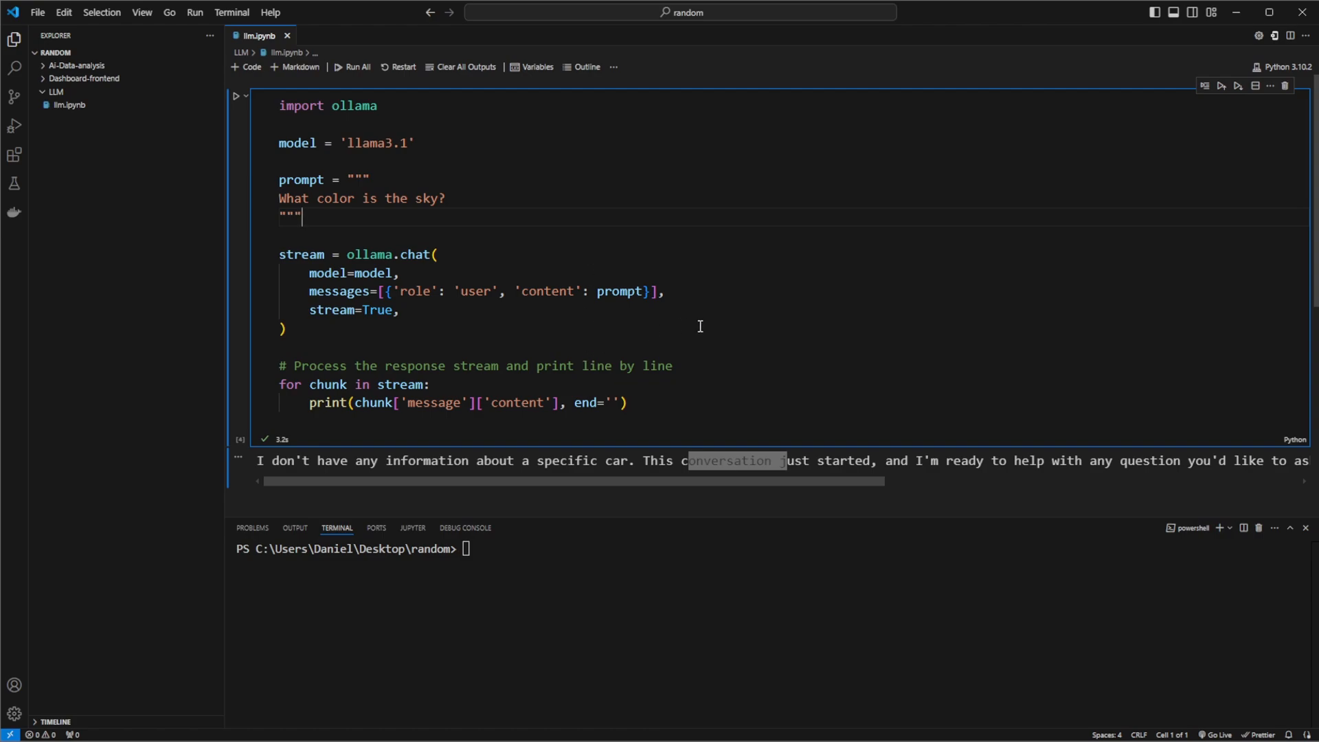
mouse_move(579, 279)
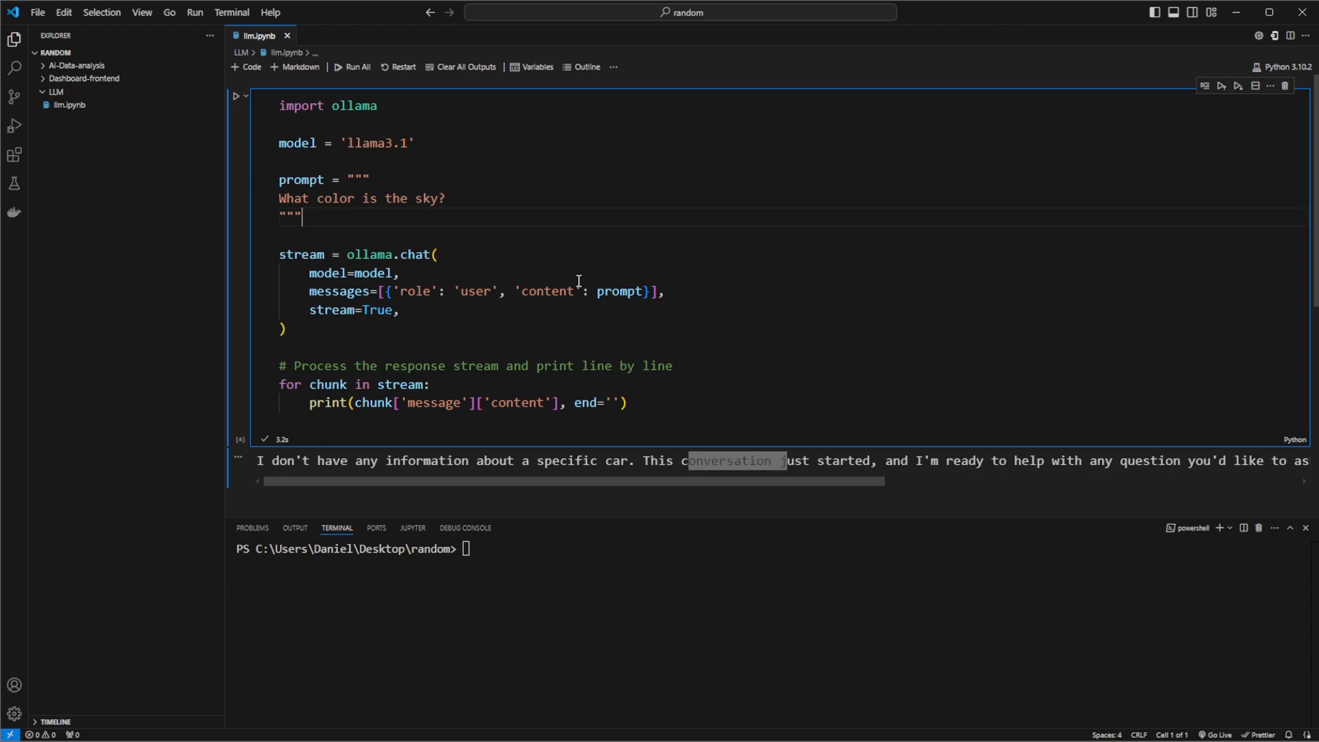
mouse_move(758, 348)
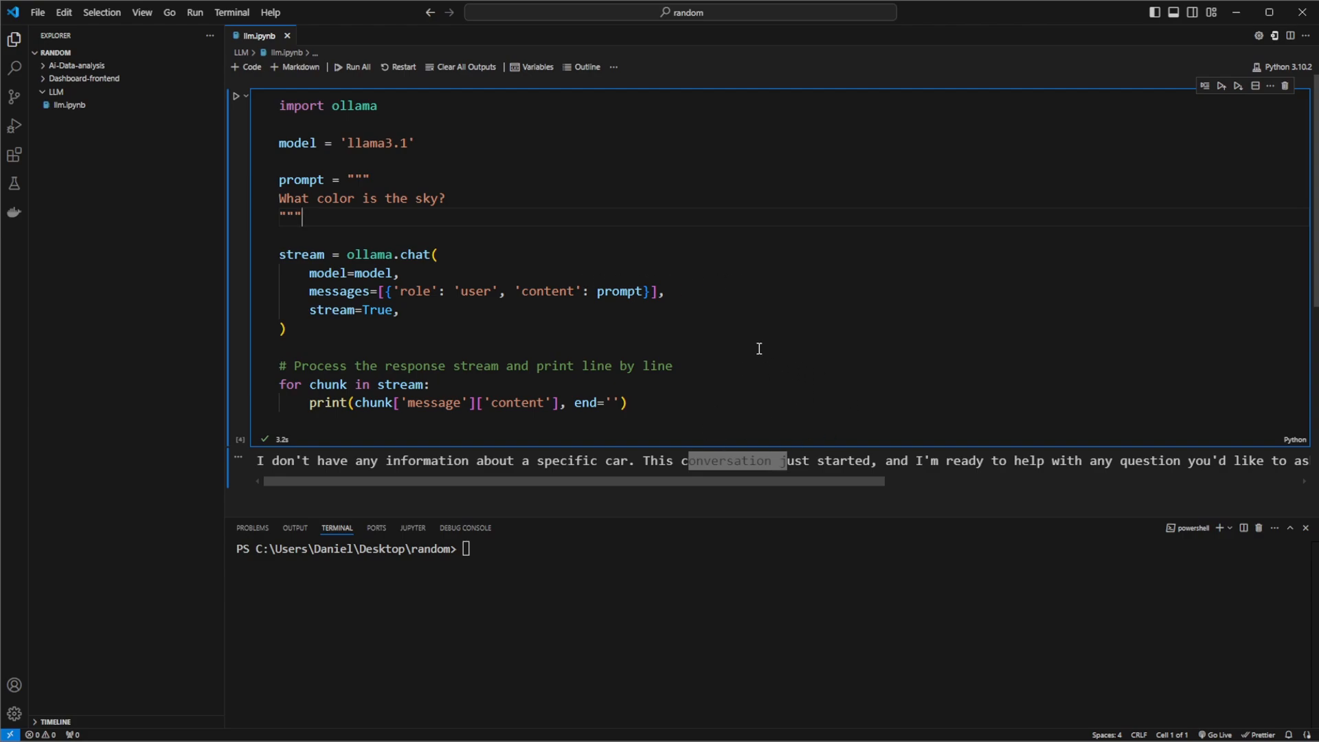
Step: Select 'ollama' in the notebook's import line, then switch to the Ollama download page
double_click(337, 105)
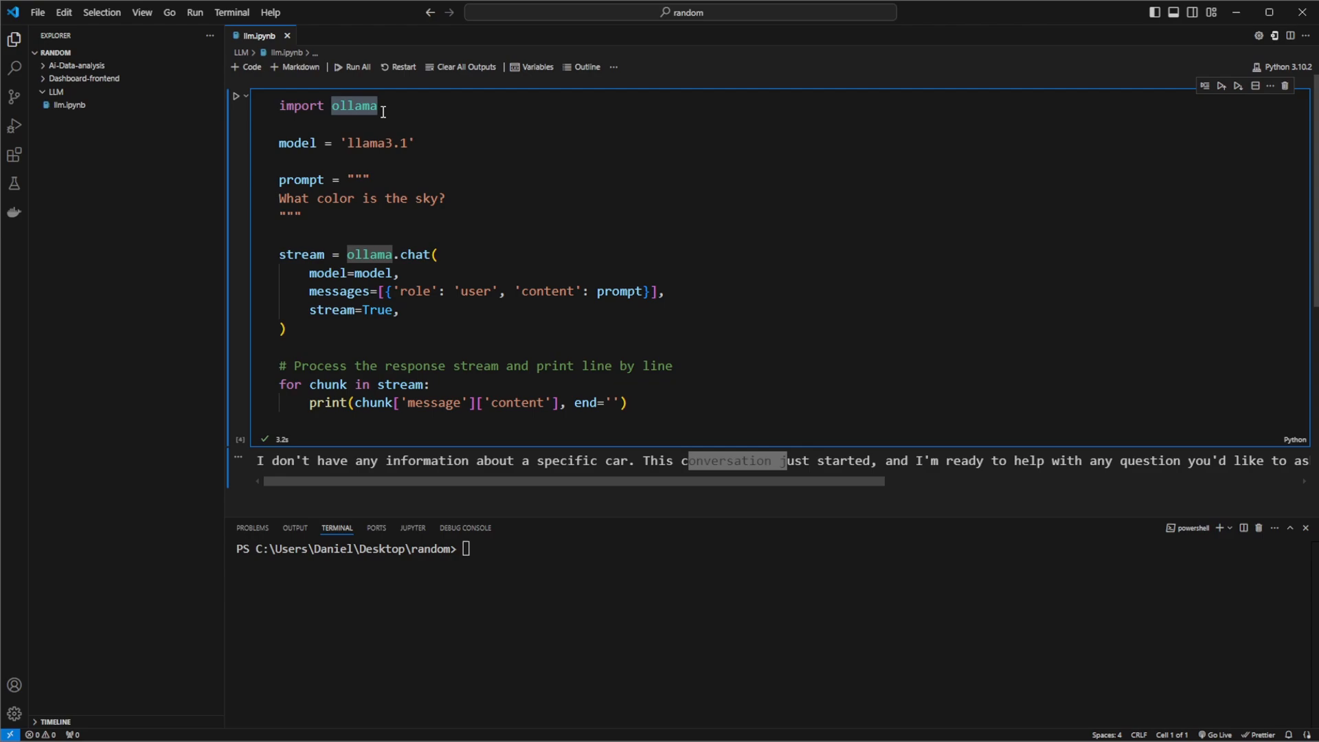
mouse_move(762, 266)
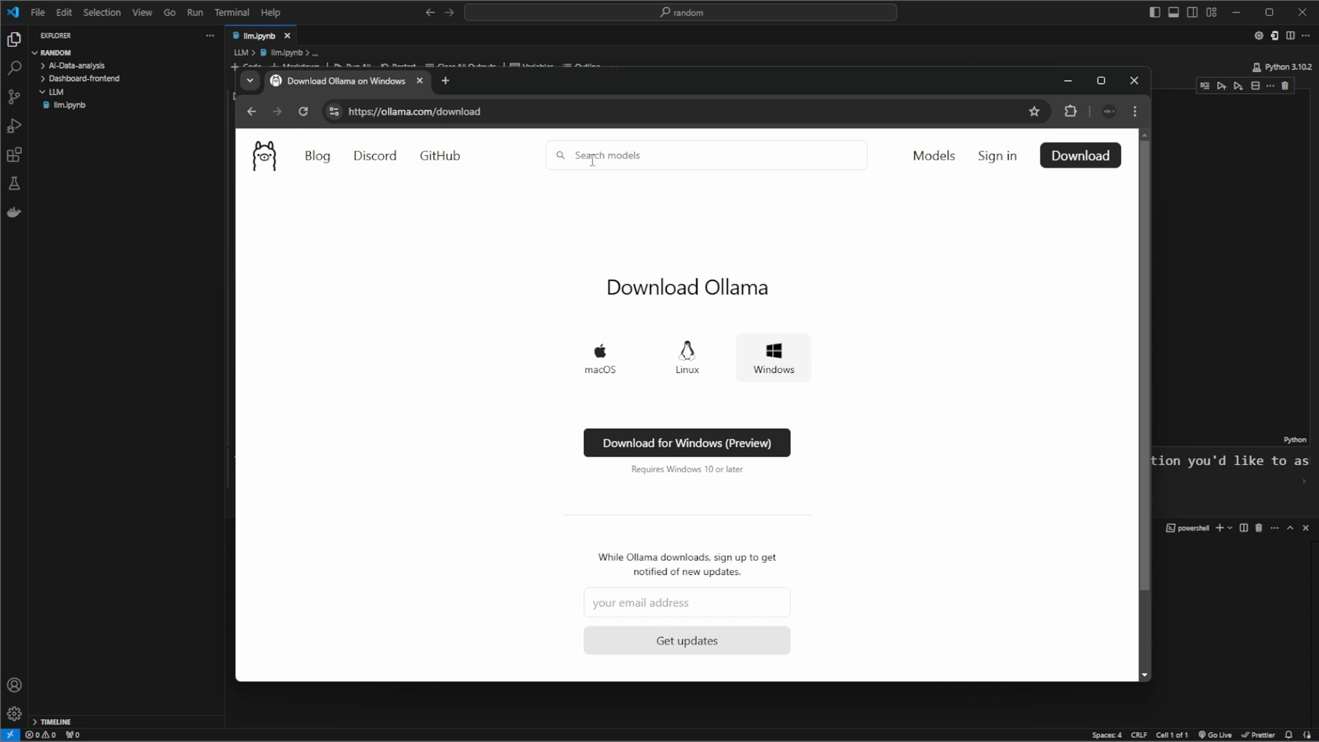
mouse_move(772, 246)
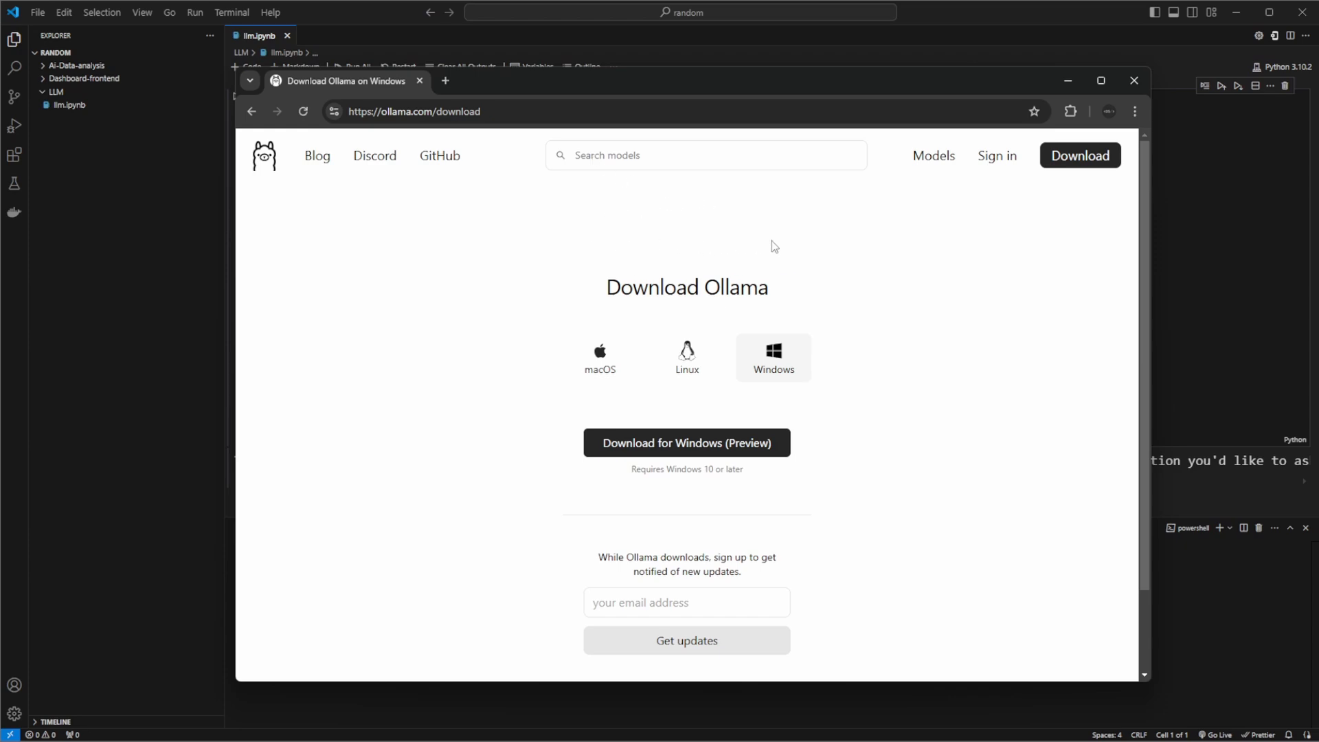
mouse_move(913, 254)
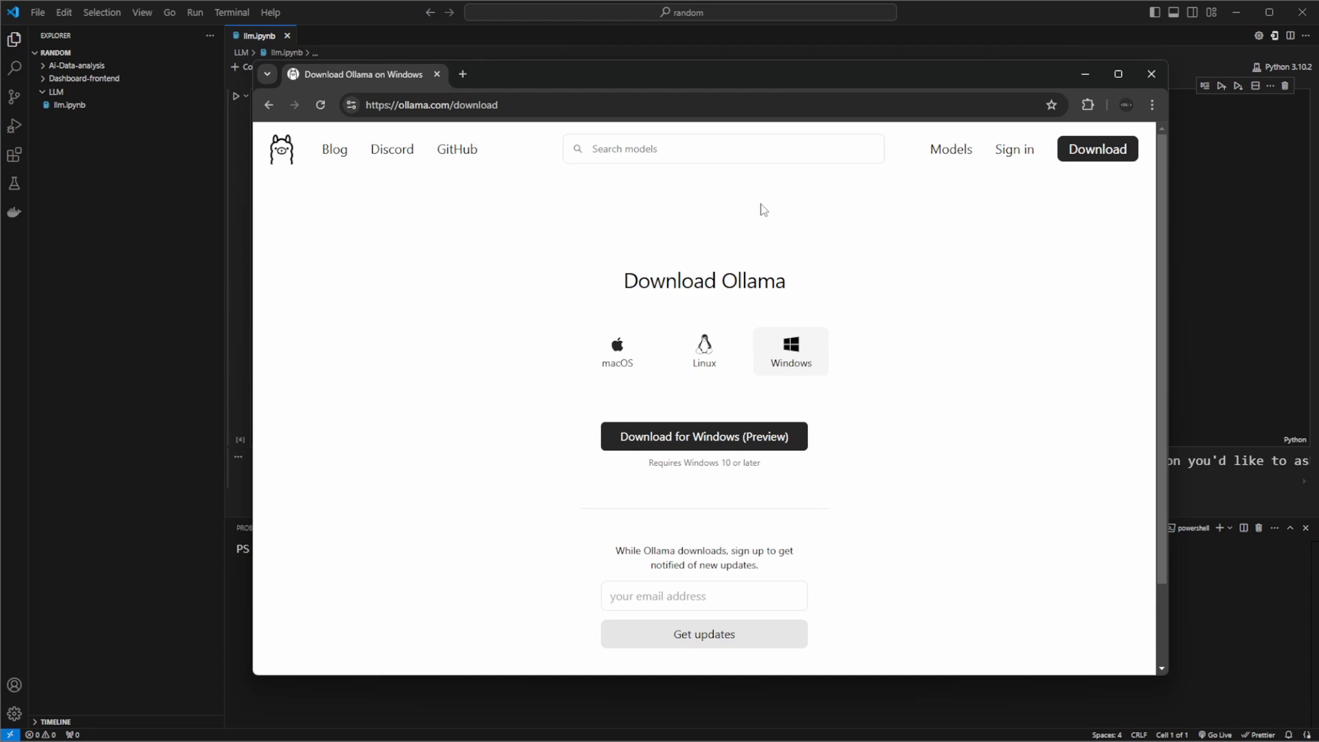
mouse_move(757, 228)
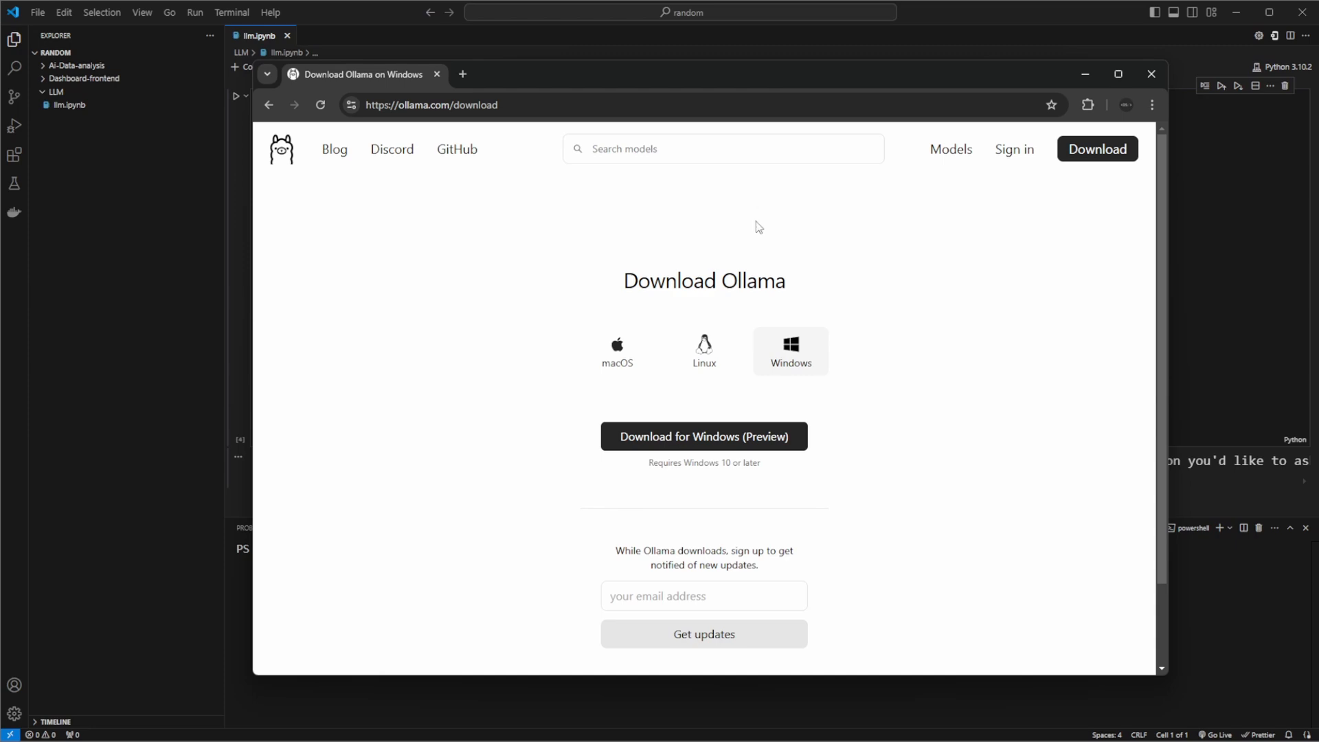
mouse_move(533, 272)
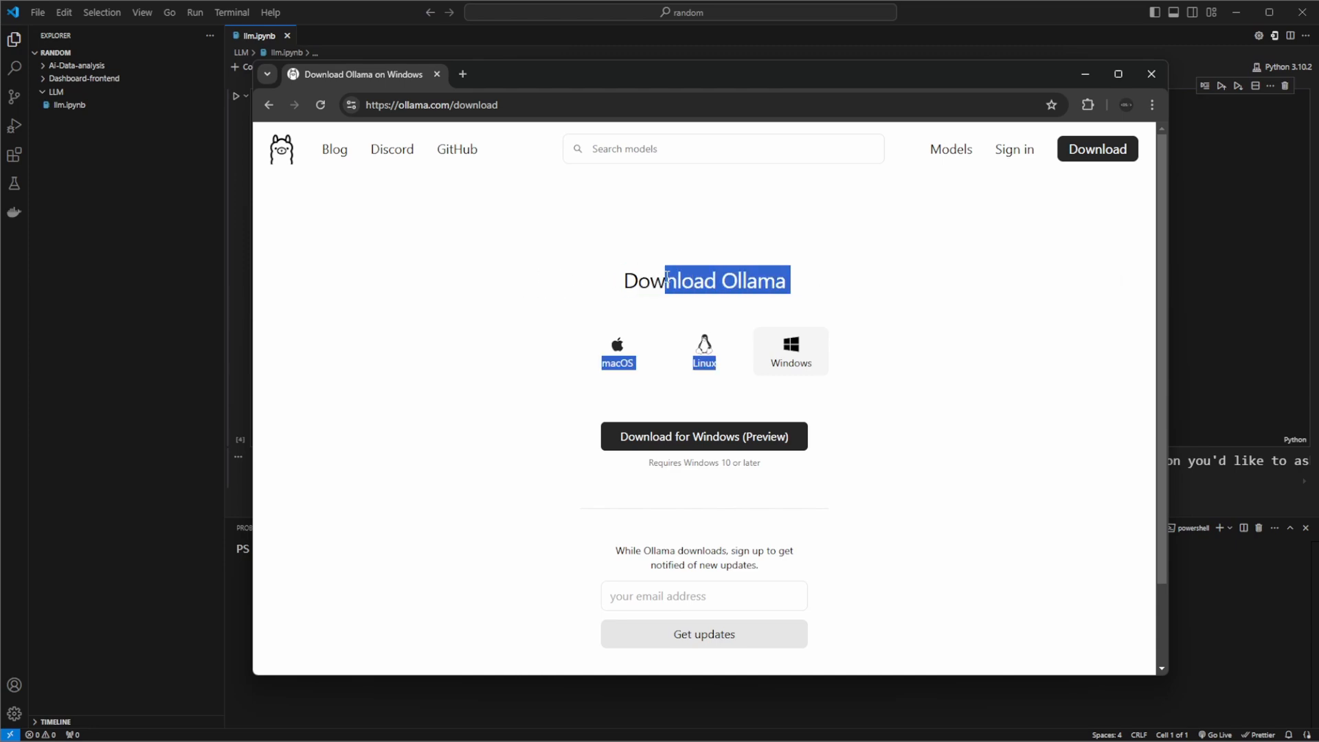
left_click(869, 277)
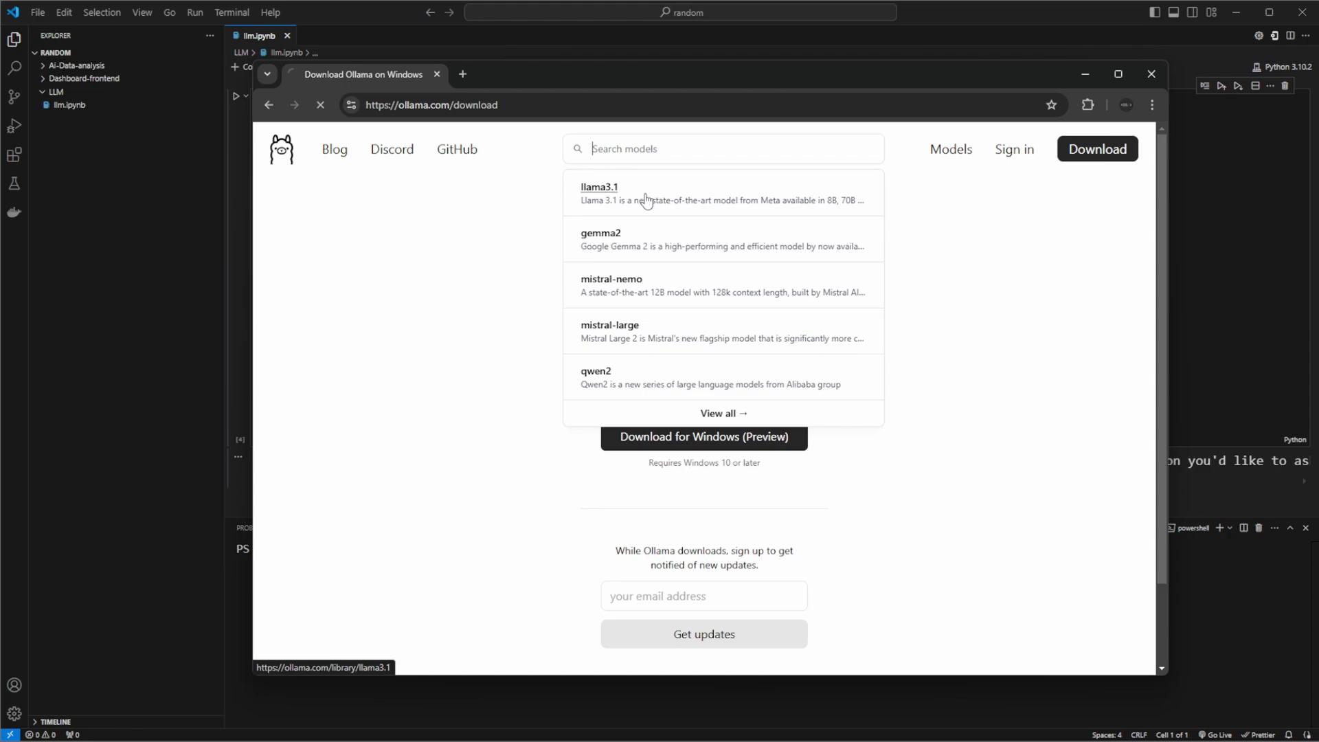
Step: Visit the llama3.1 model page, then return to the notebook's terminal
left_click(598, 187)
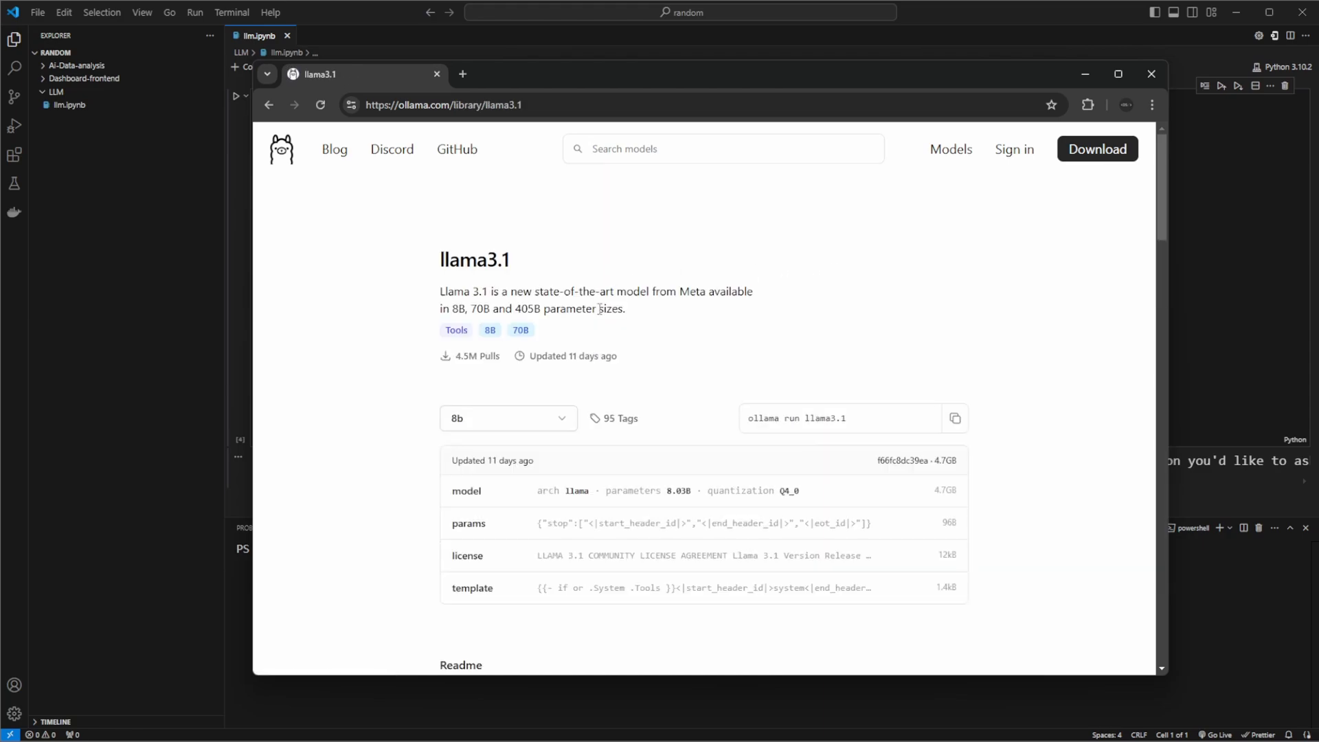
mouse_move(1150, 563)
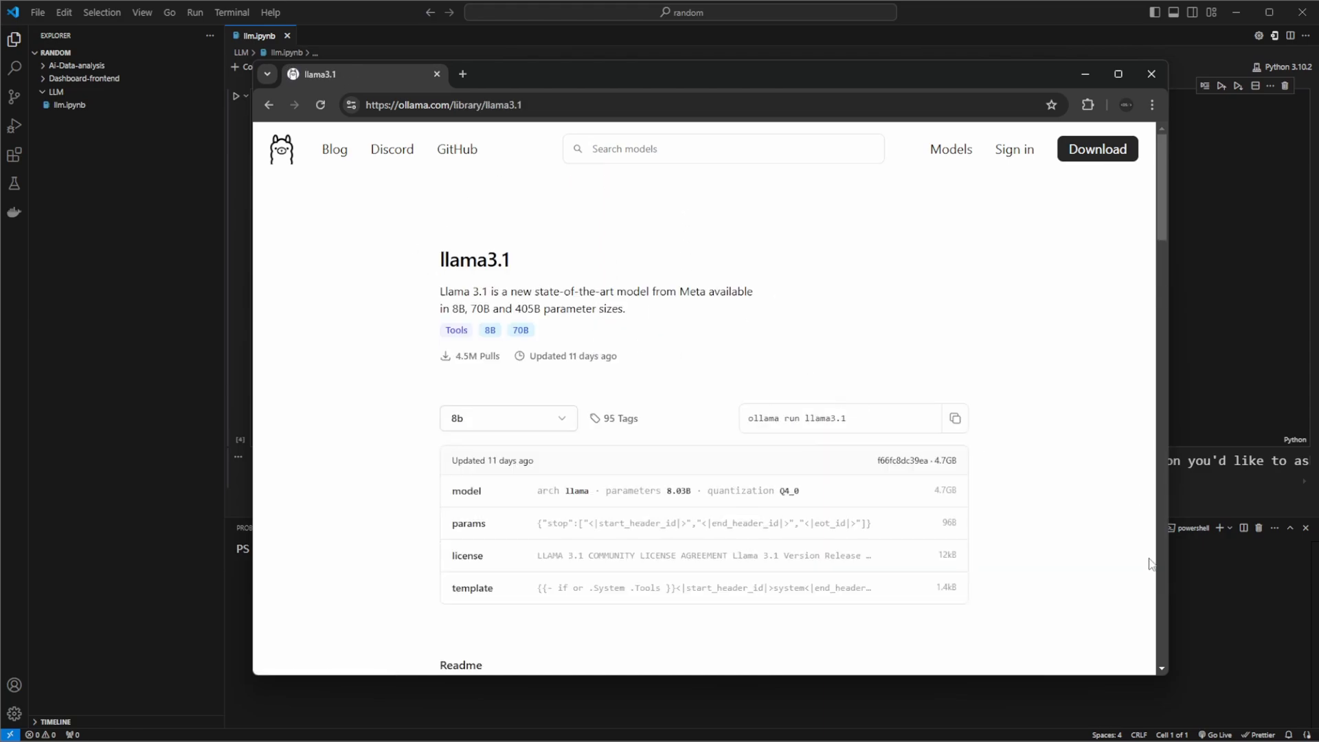
left_click(1151, 74)
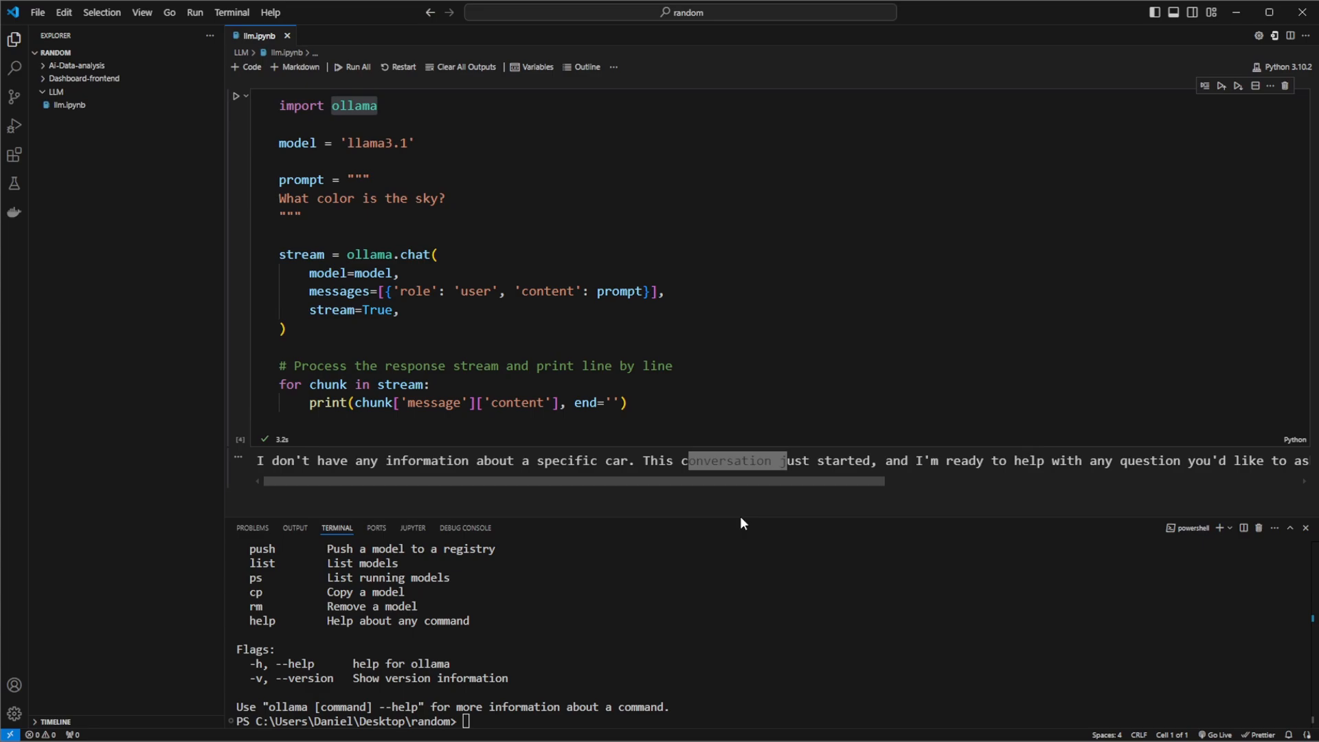
Step: Enter 'ollama -v' in the terminal to show the installed Ollama version
type("ol")
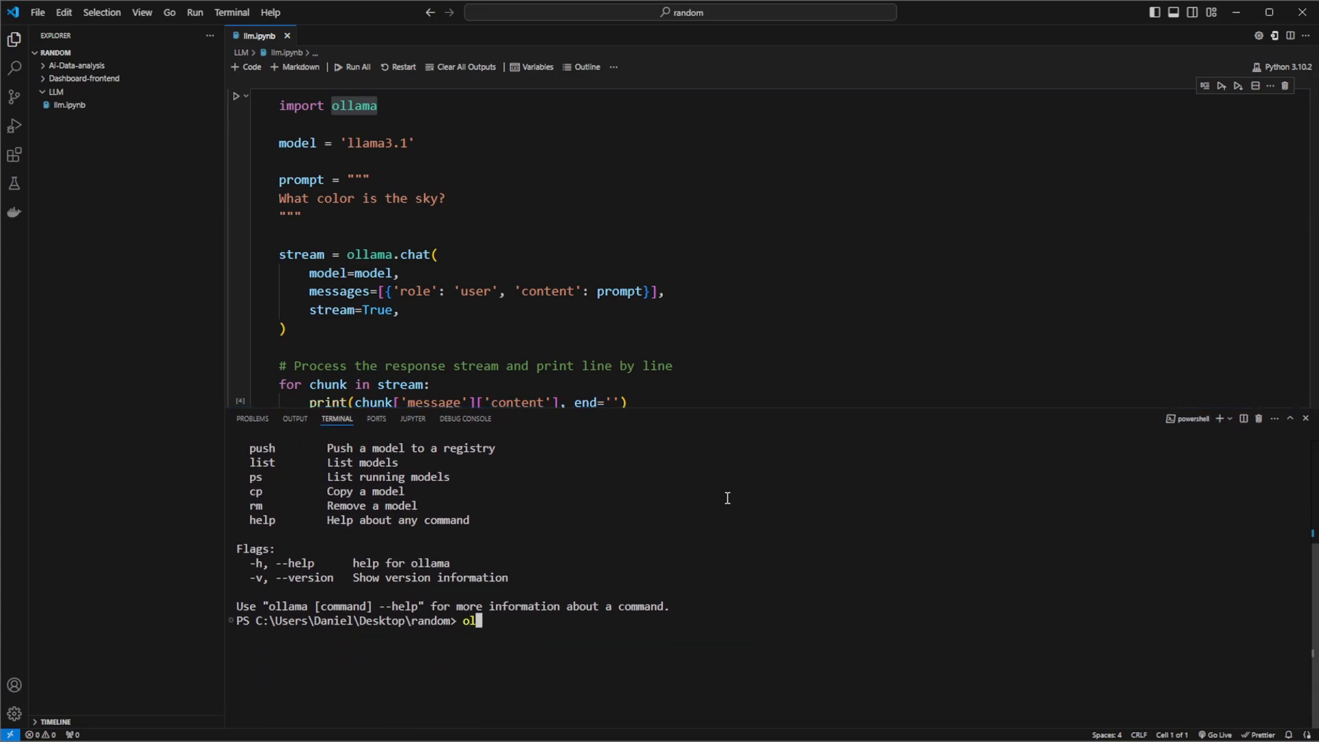
type("lama -v")
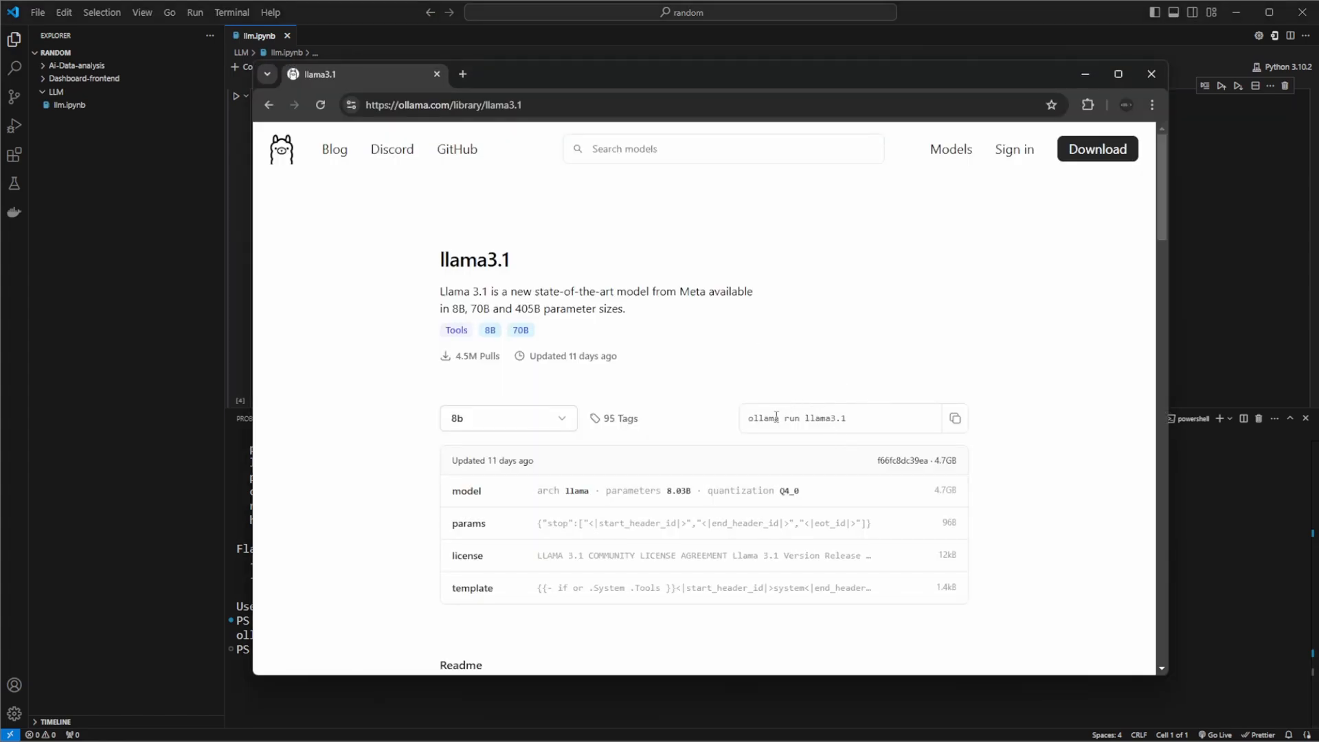
Step: Select the 'ollama run llama3.1' command text on the llama3.1 model page
double_click(791, 418)
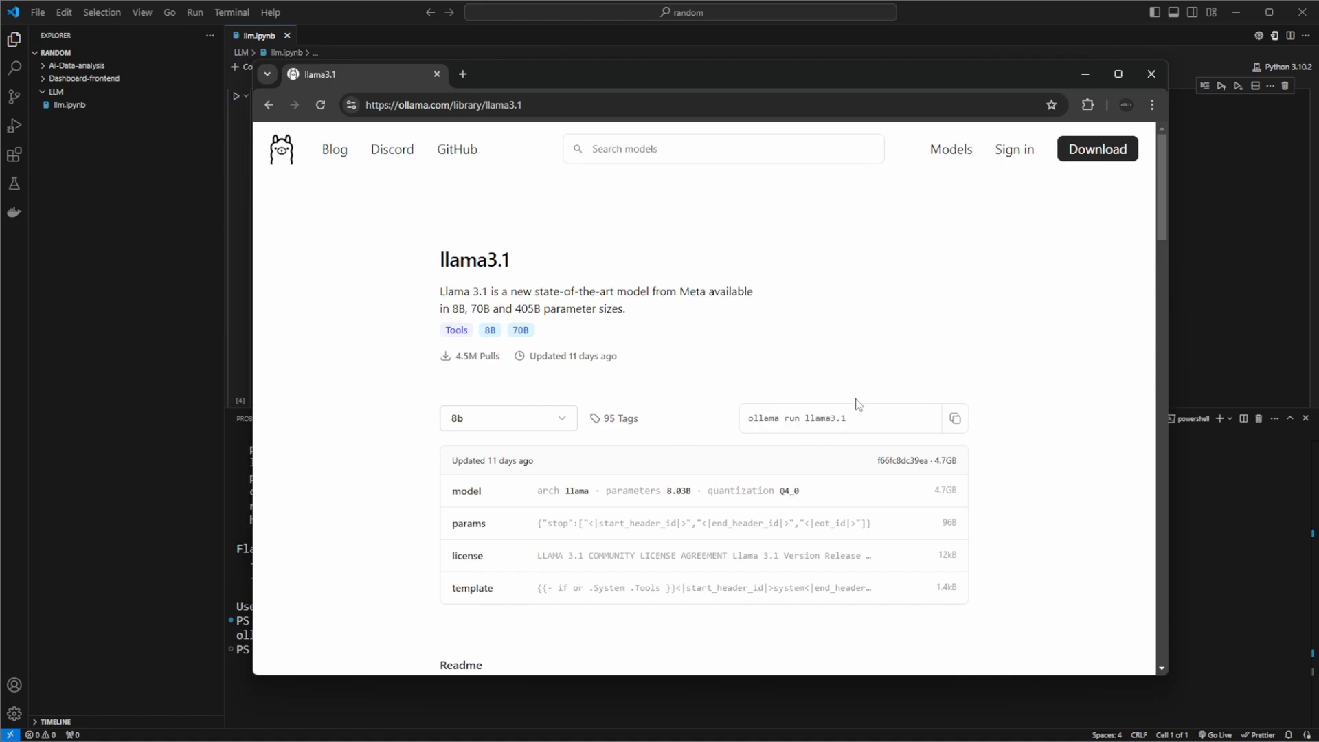
double_click(794, 418)
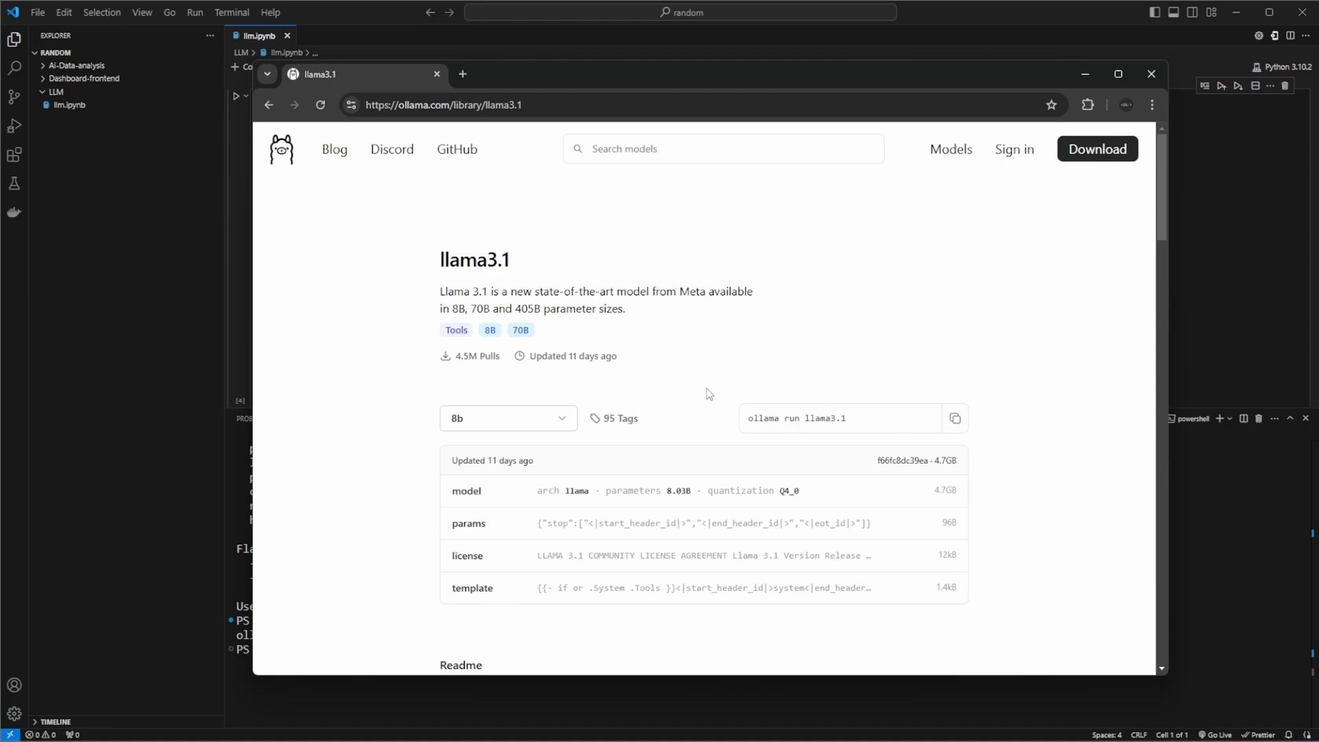
mouse_move(839, 453)
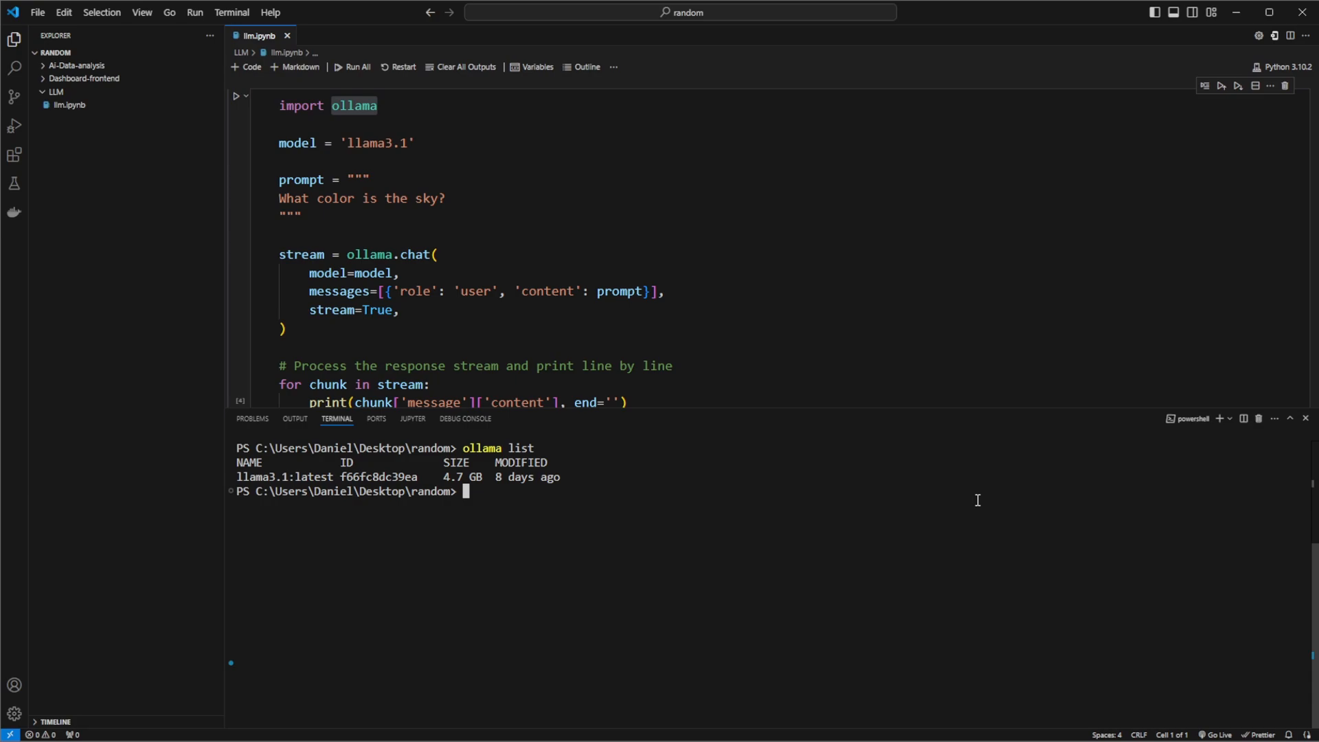
Step: Resize the terminal panel so the notebook cell's output is visible below the code
left_click_drag(495, 475, 621, 476)
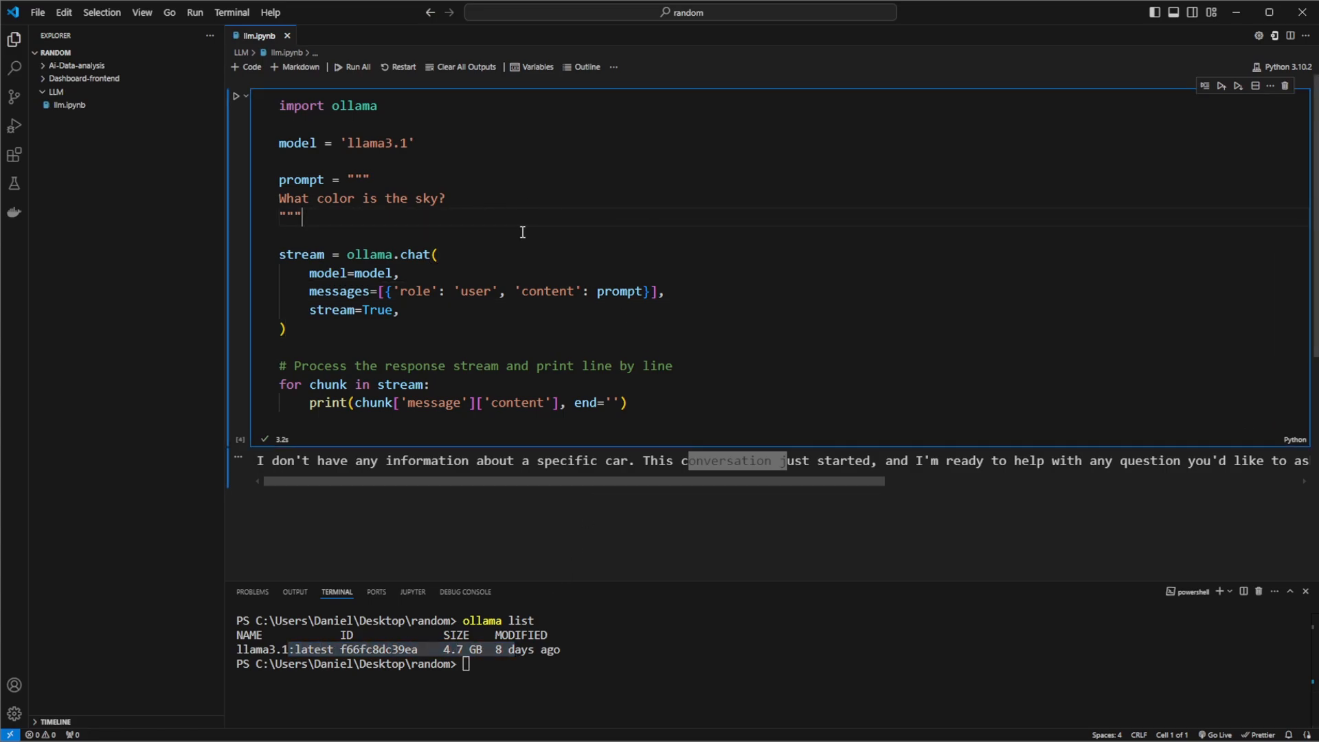
mouse_move(667, 388)
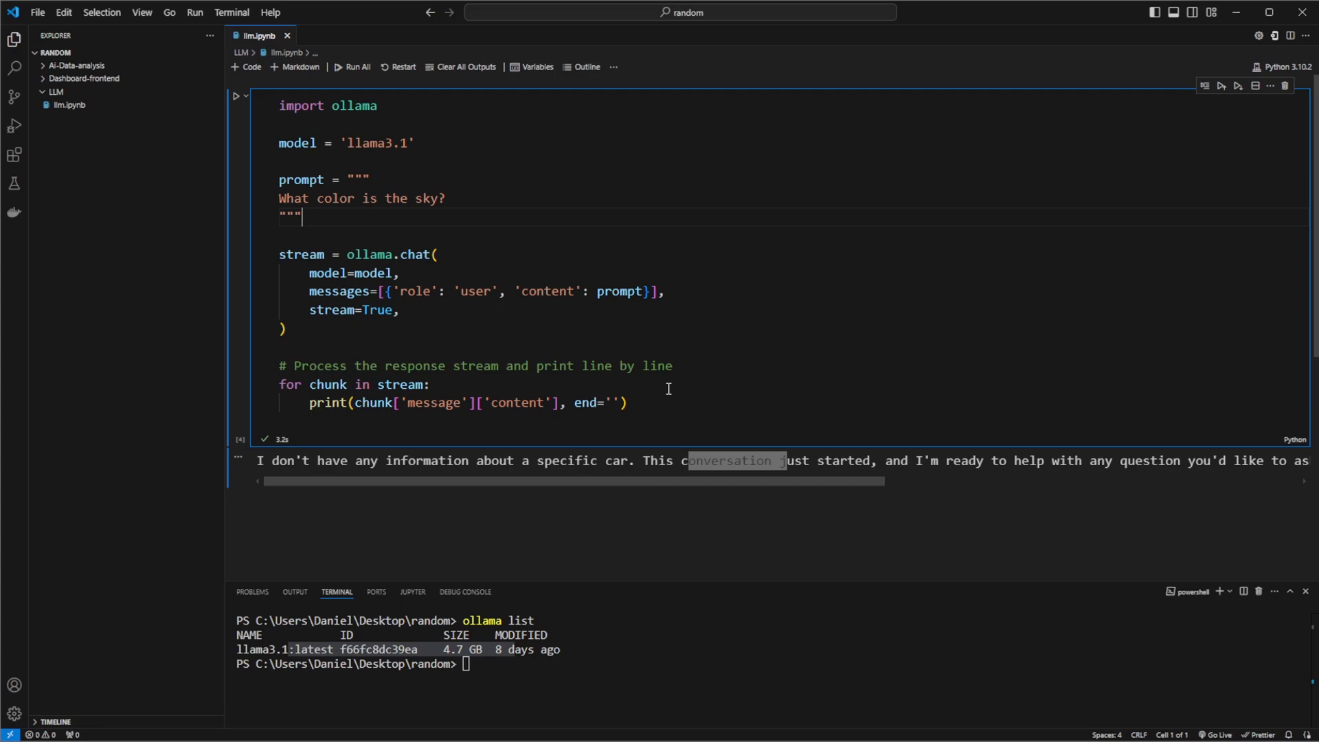
type("clea")
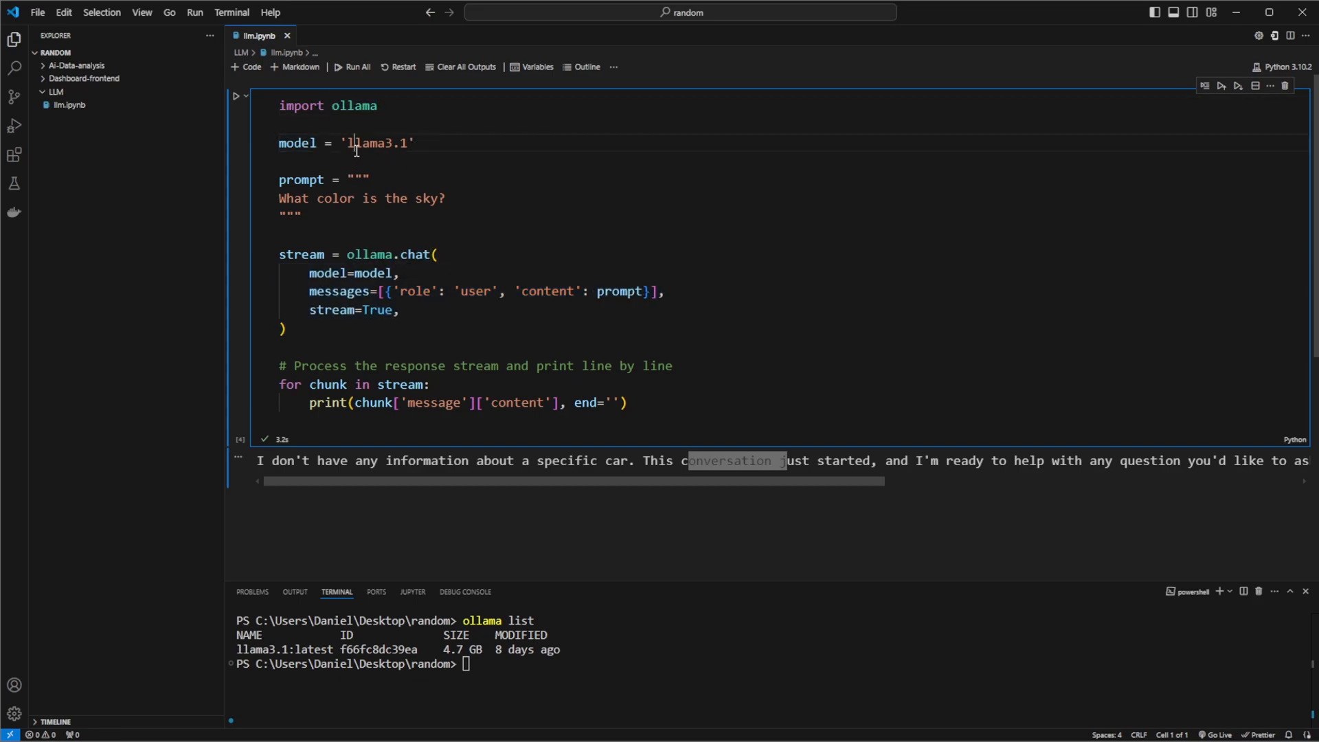
triple_click(483, 291)
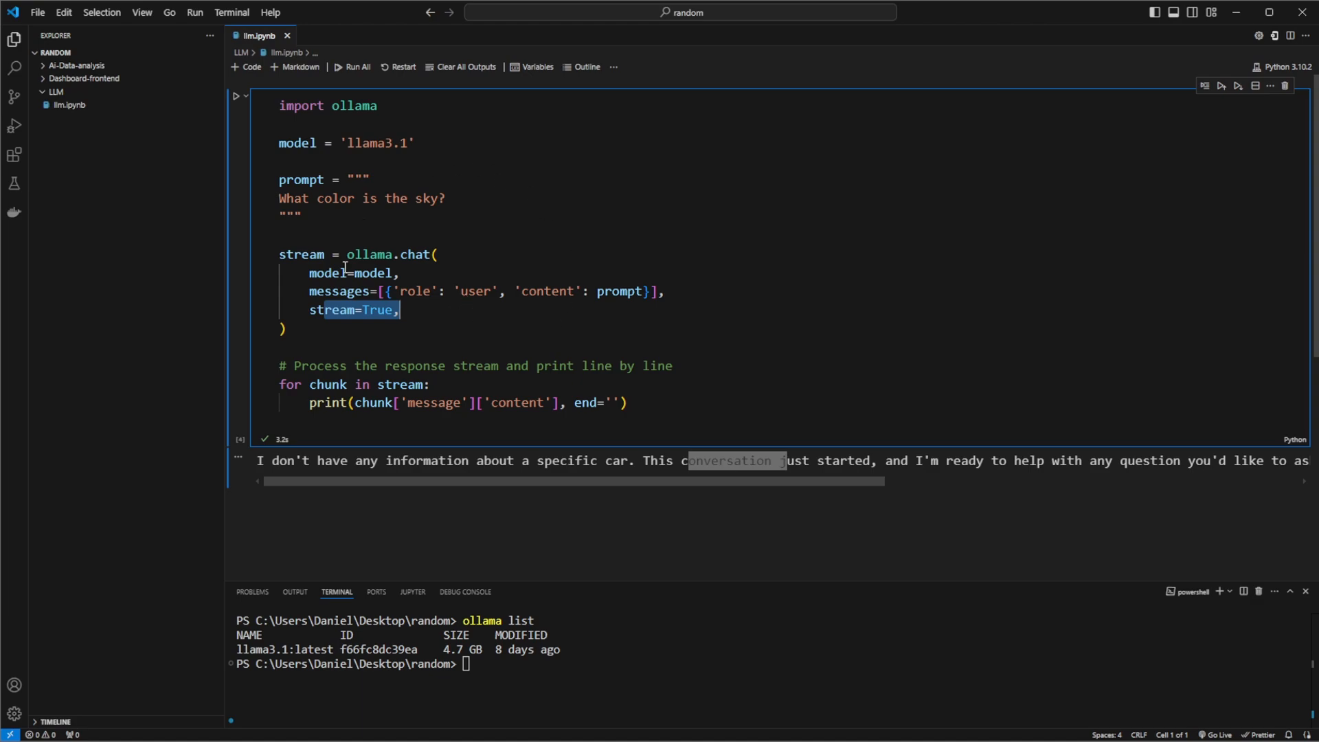
mouse_move(563, 256)
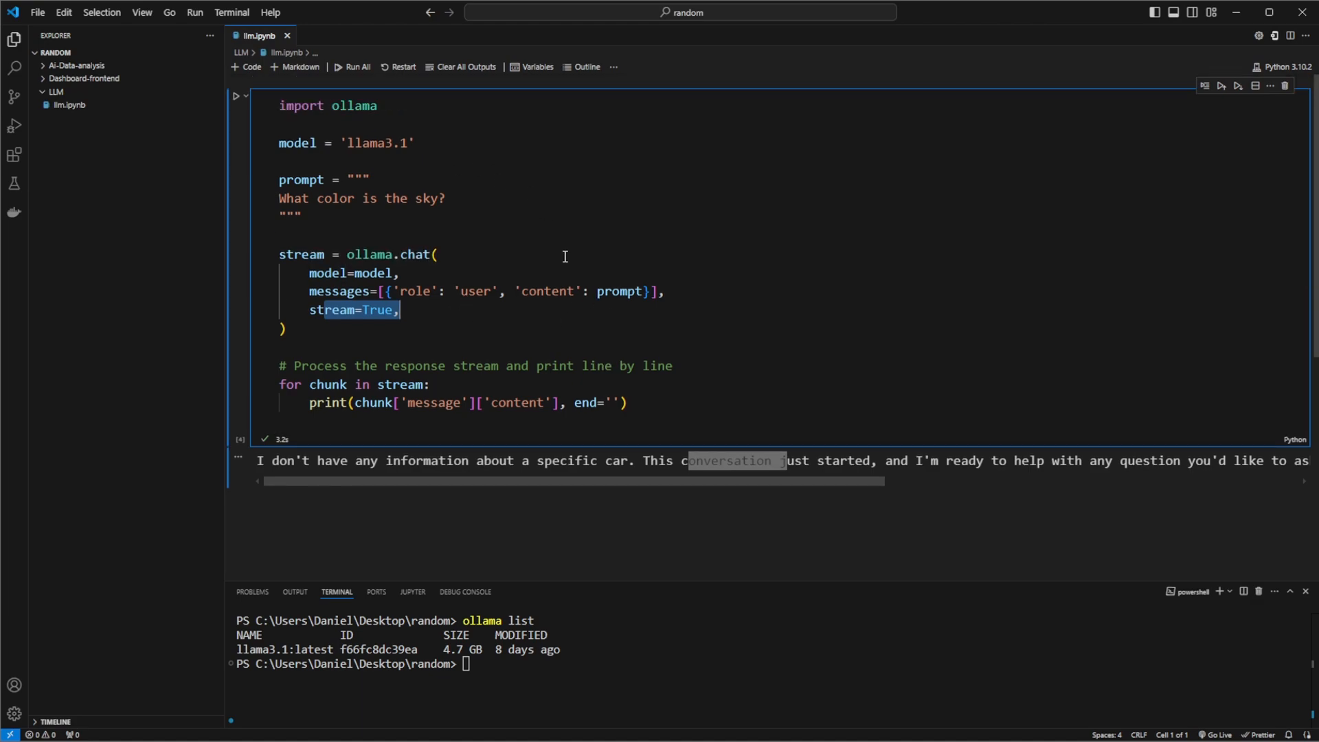
mouse_move(506, 335)
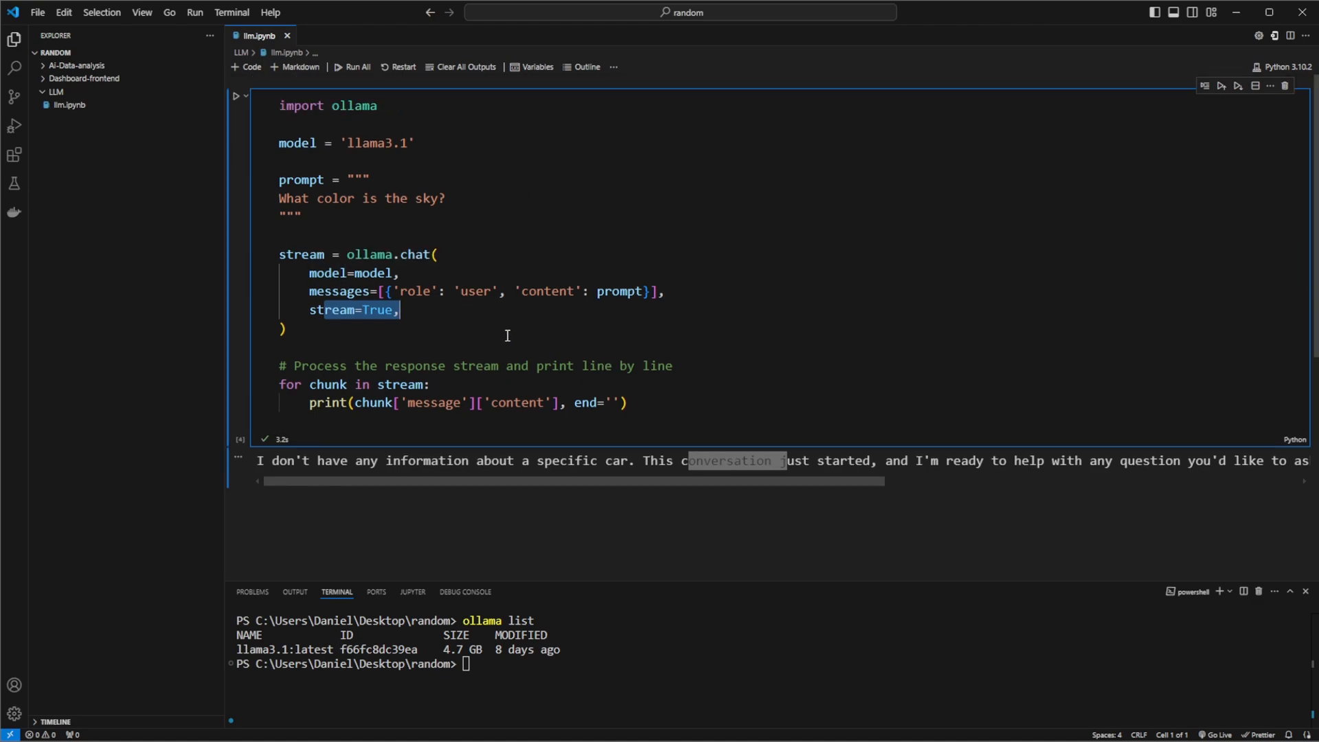
mouse_move(675, 241)
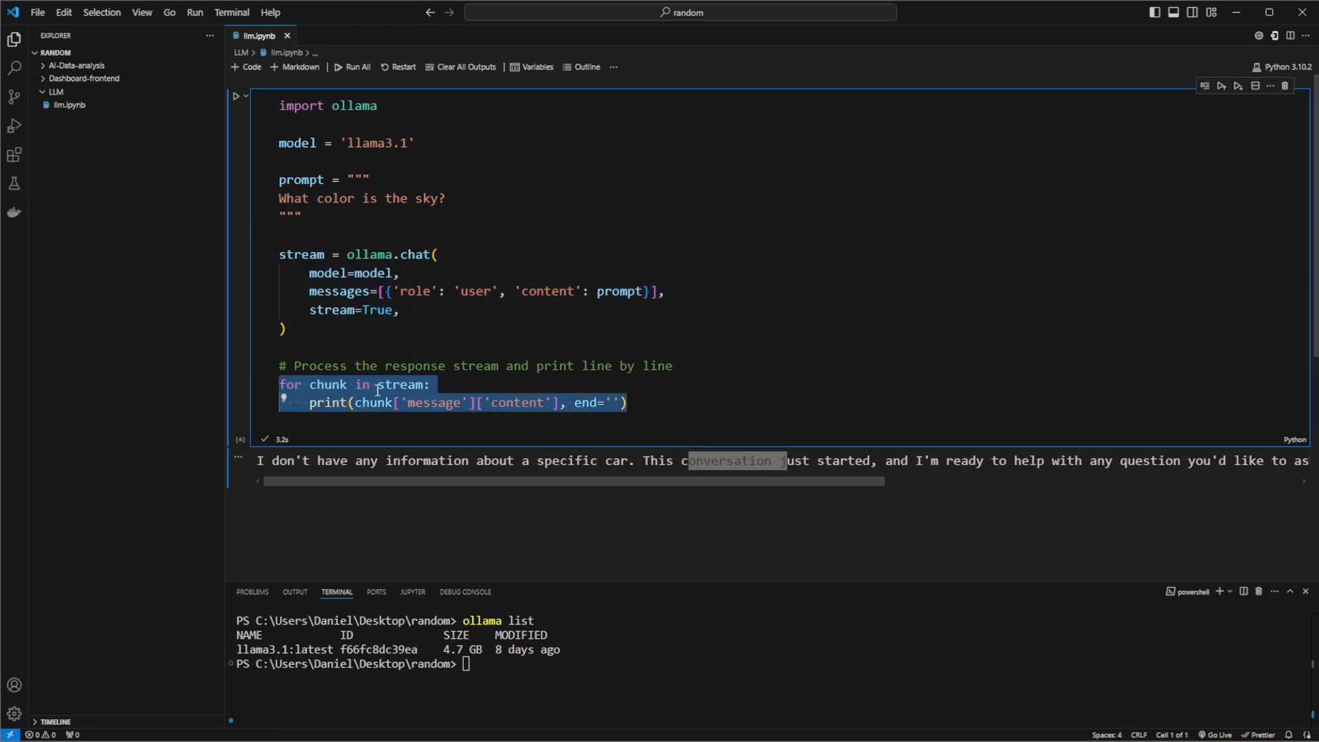
mouse_move(413, 364)
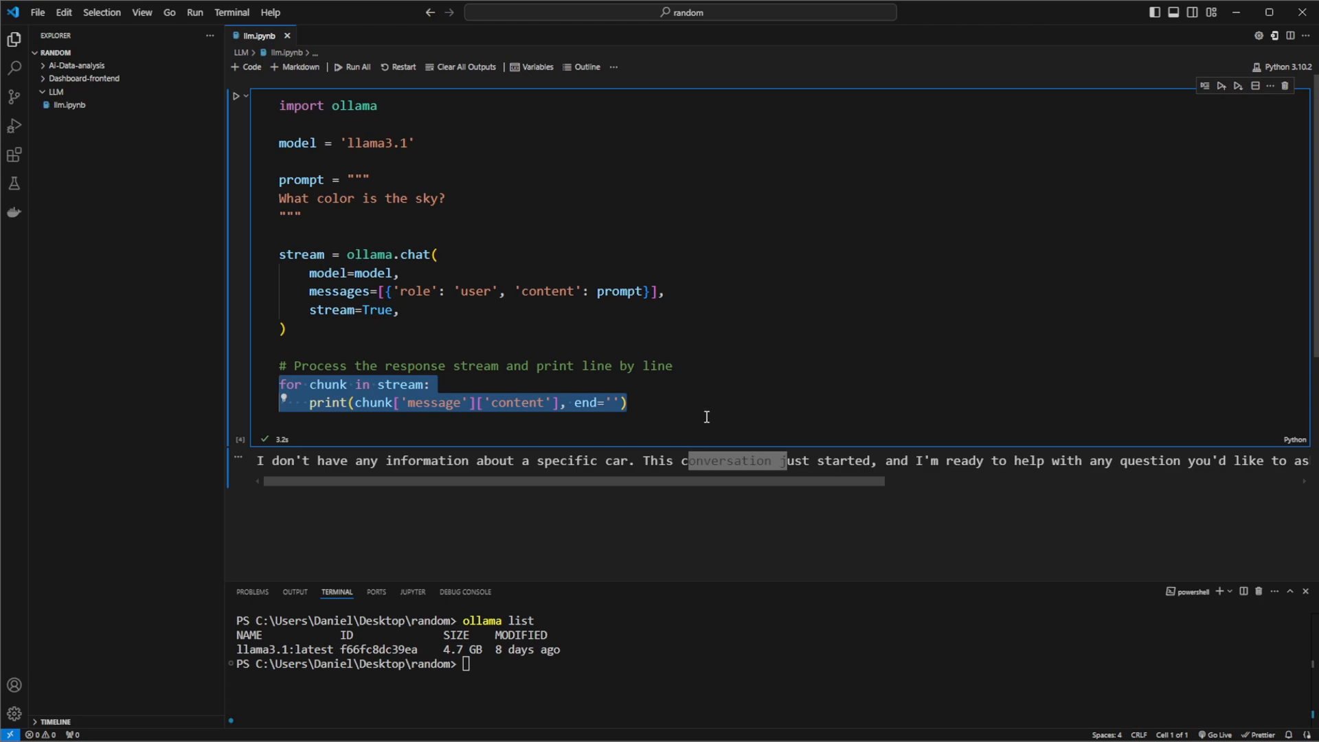
left_click(355, 254)
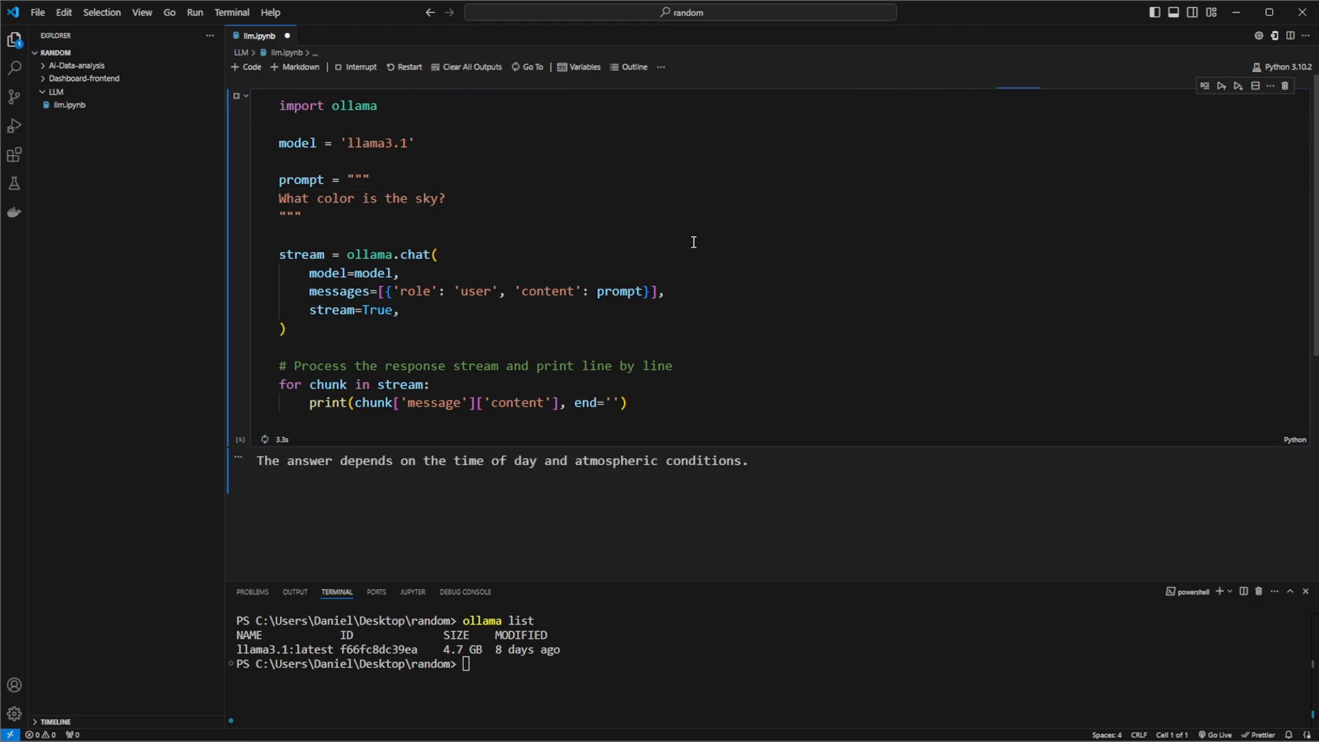
Step: Scroll through llama3.1's streamed answer on blue, sunset and cloudy skies
scroll("down", 3)
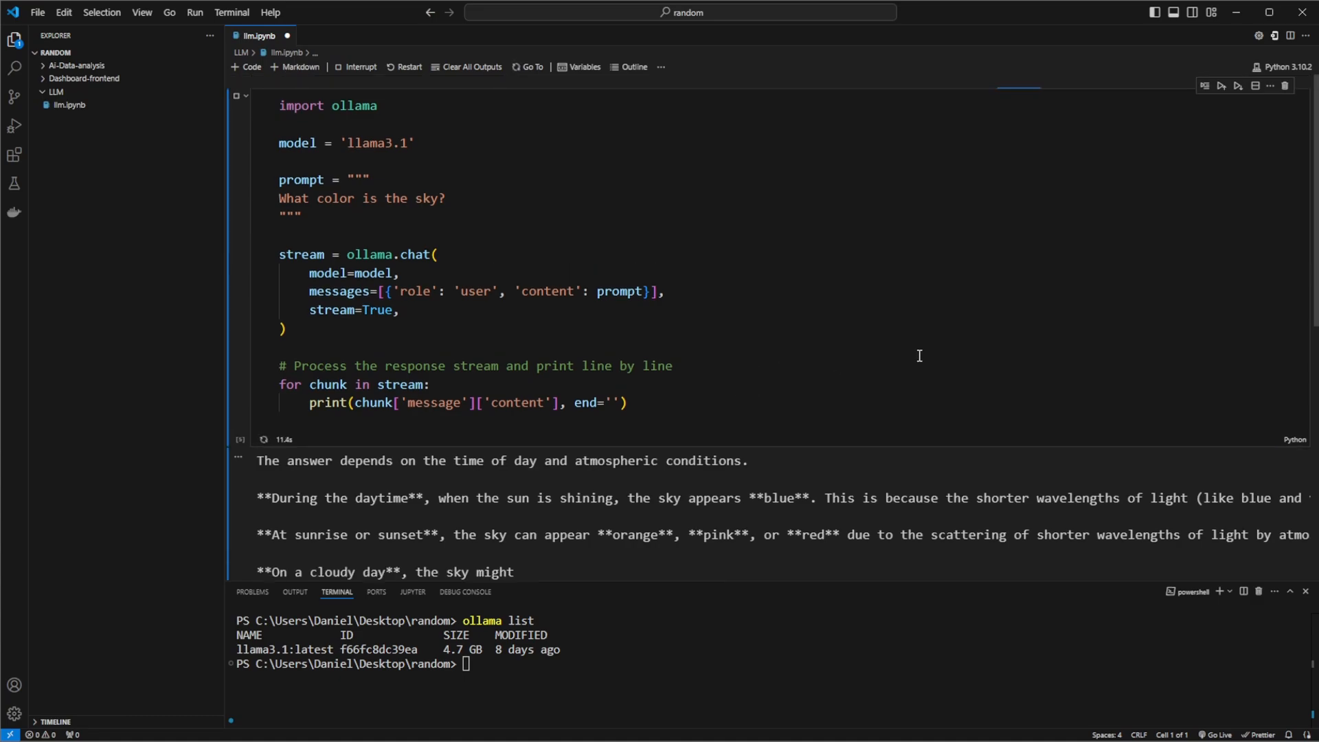
scroll("down", 3)
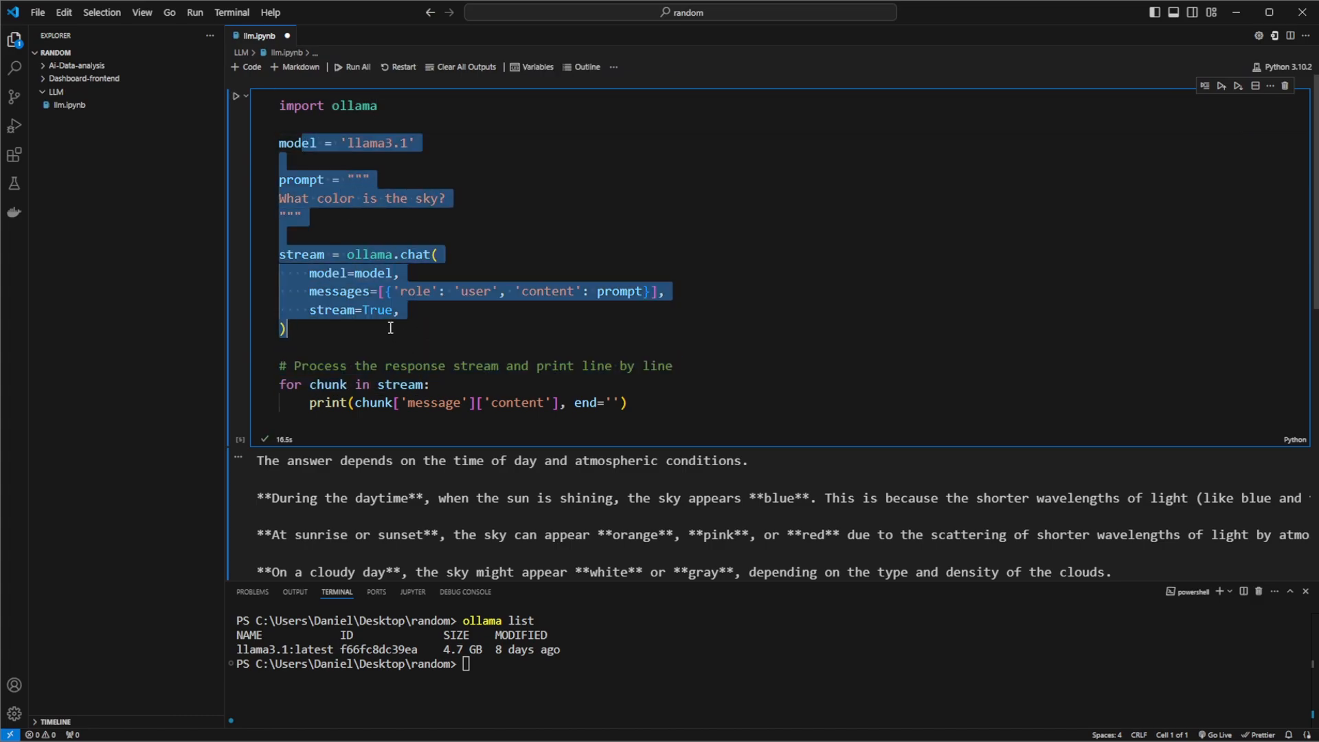
mouse_move(345, 287)
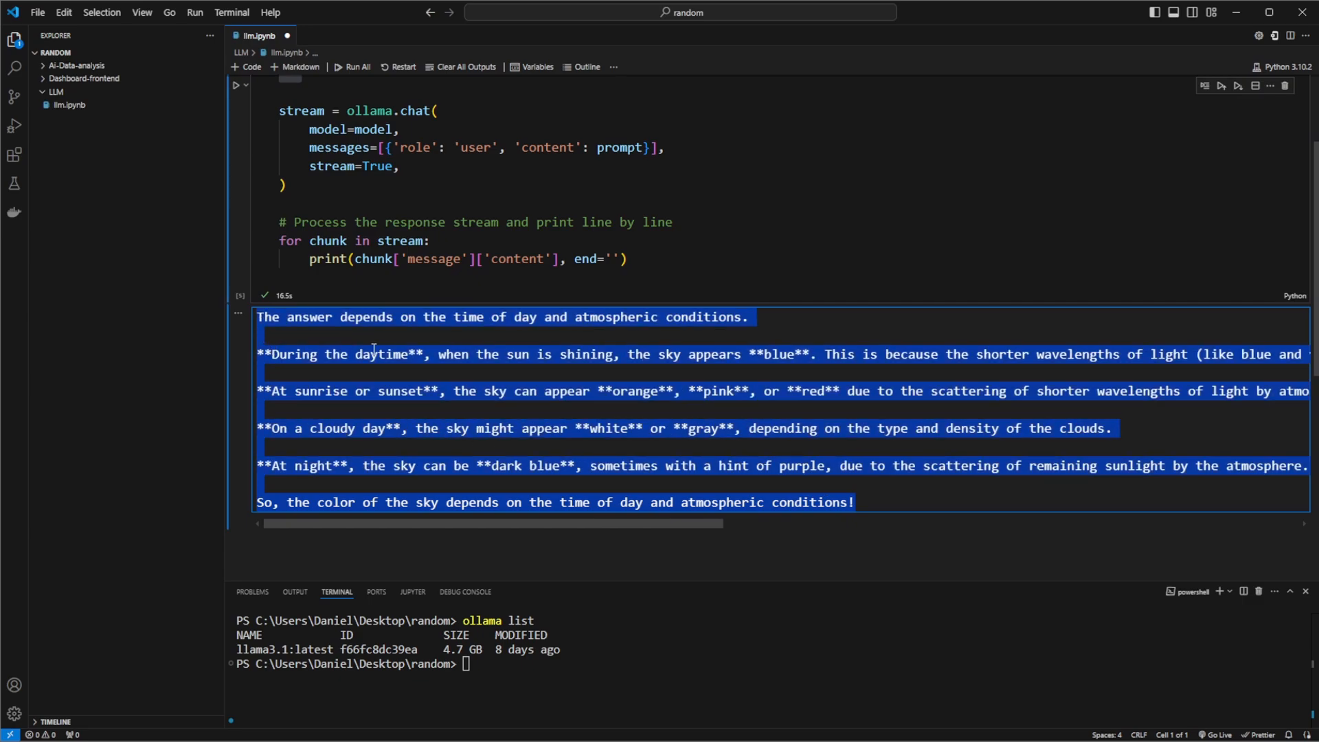
mouse_move(412, 496)
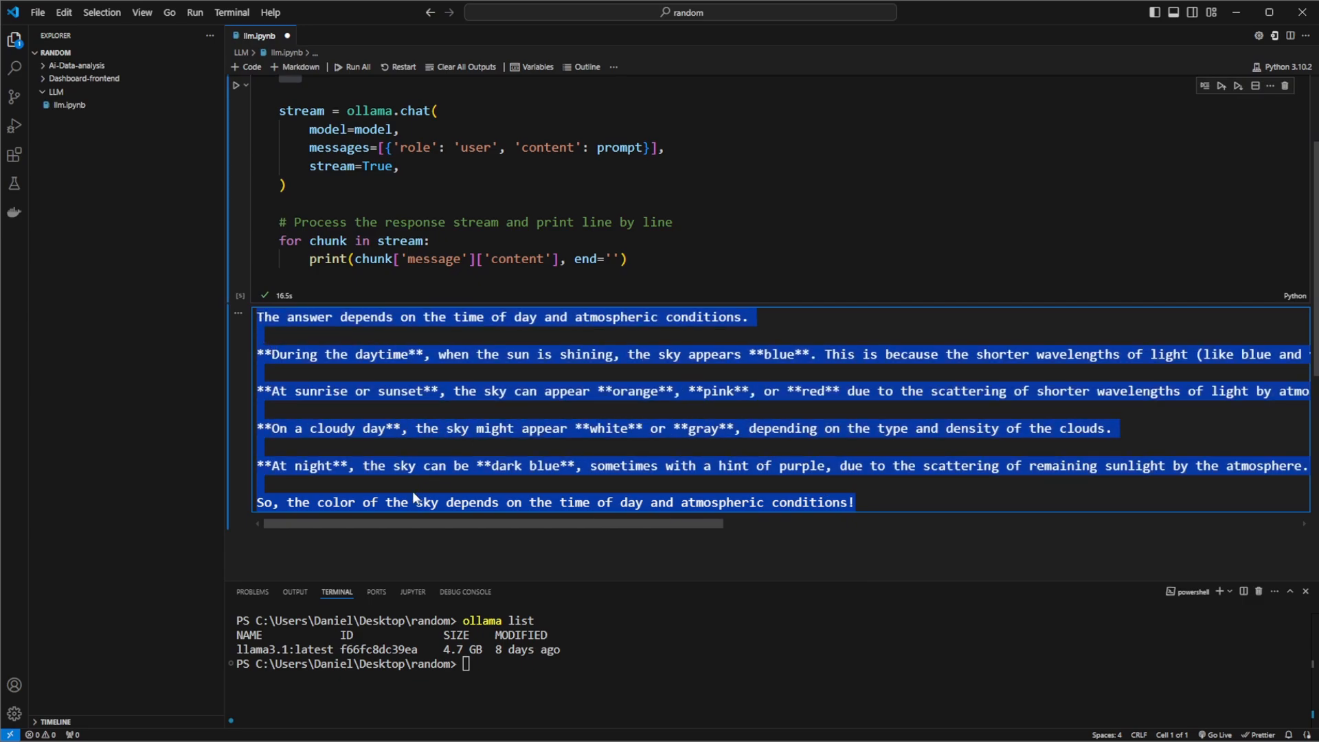
left_click(774, 502)
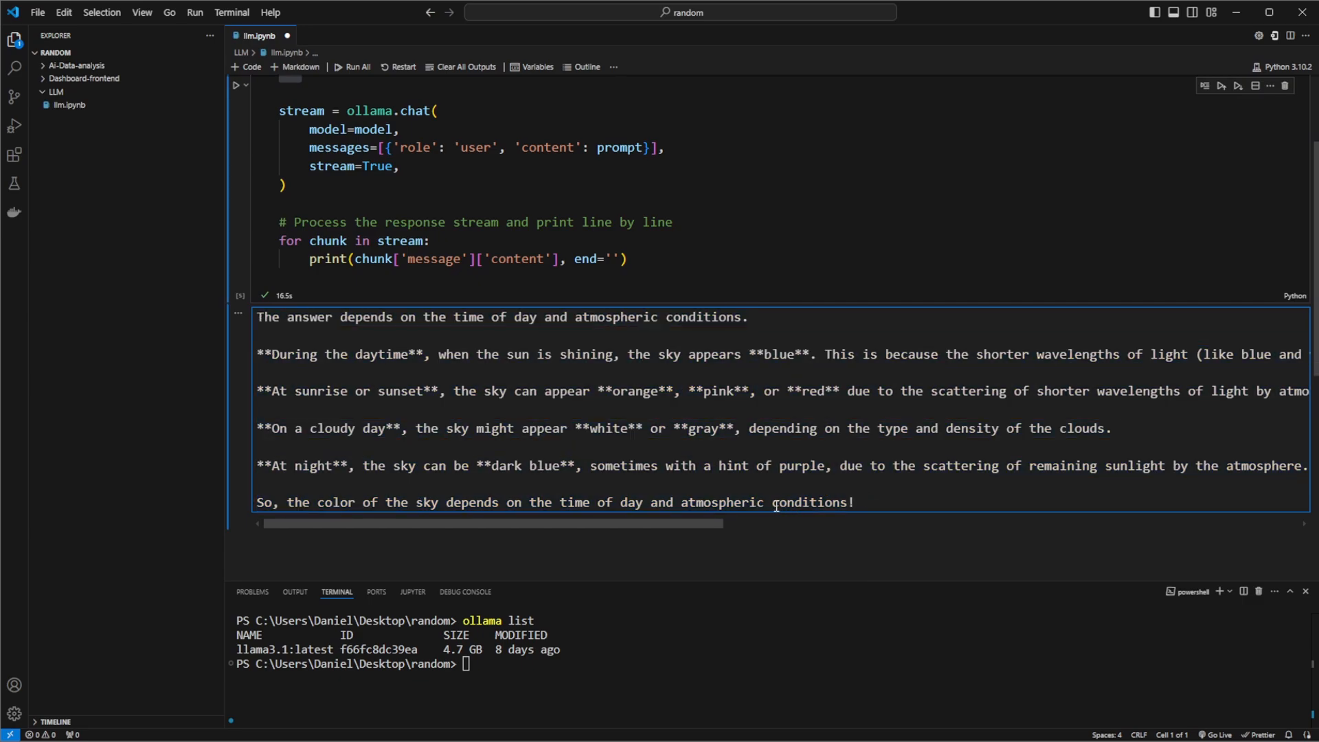
mouse_move(643, 484)
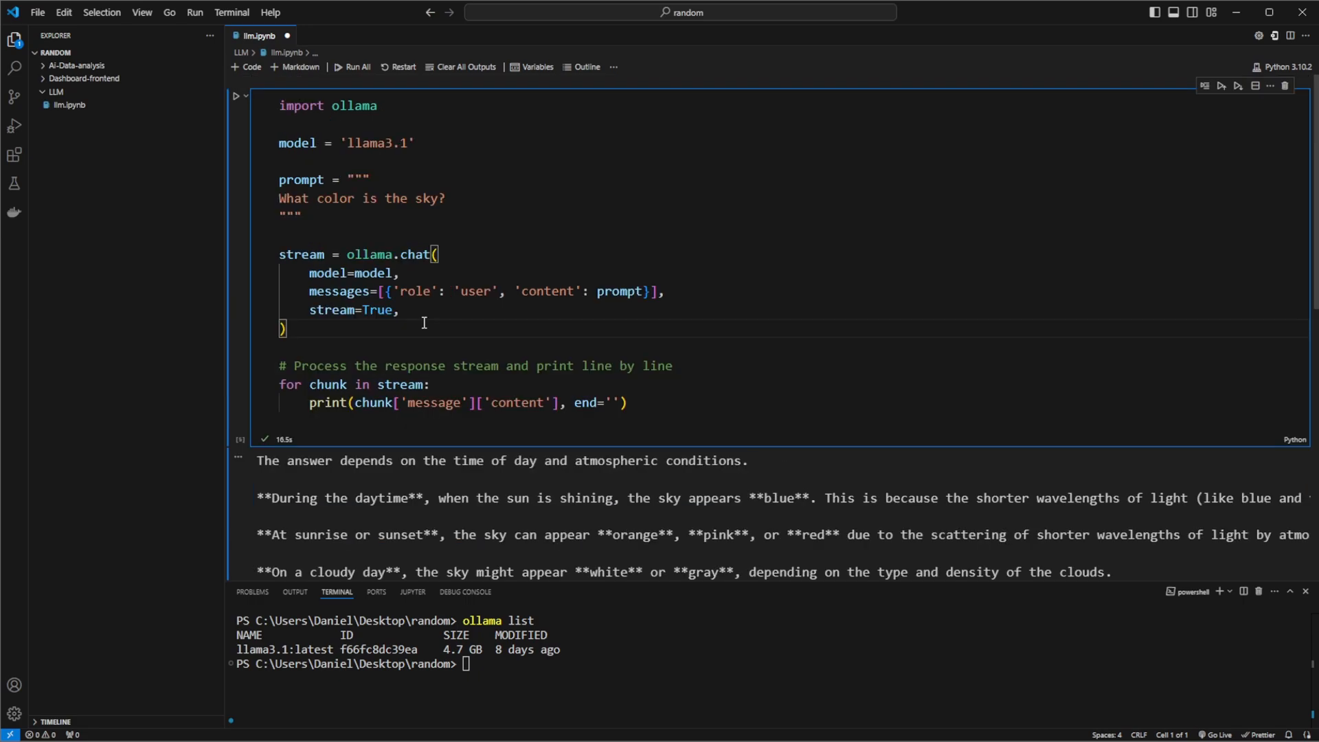
mouse_move(313, 331)
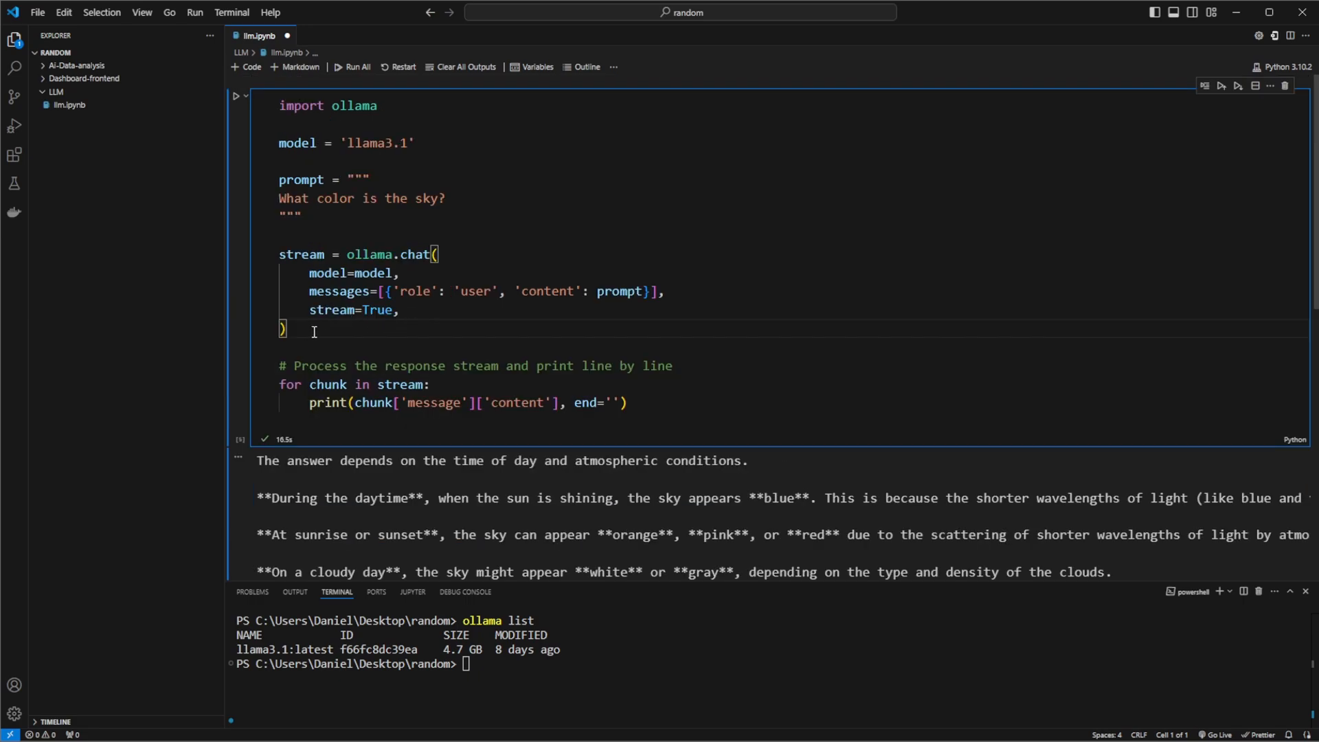
scroll("down", 3)
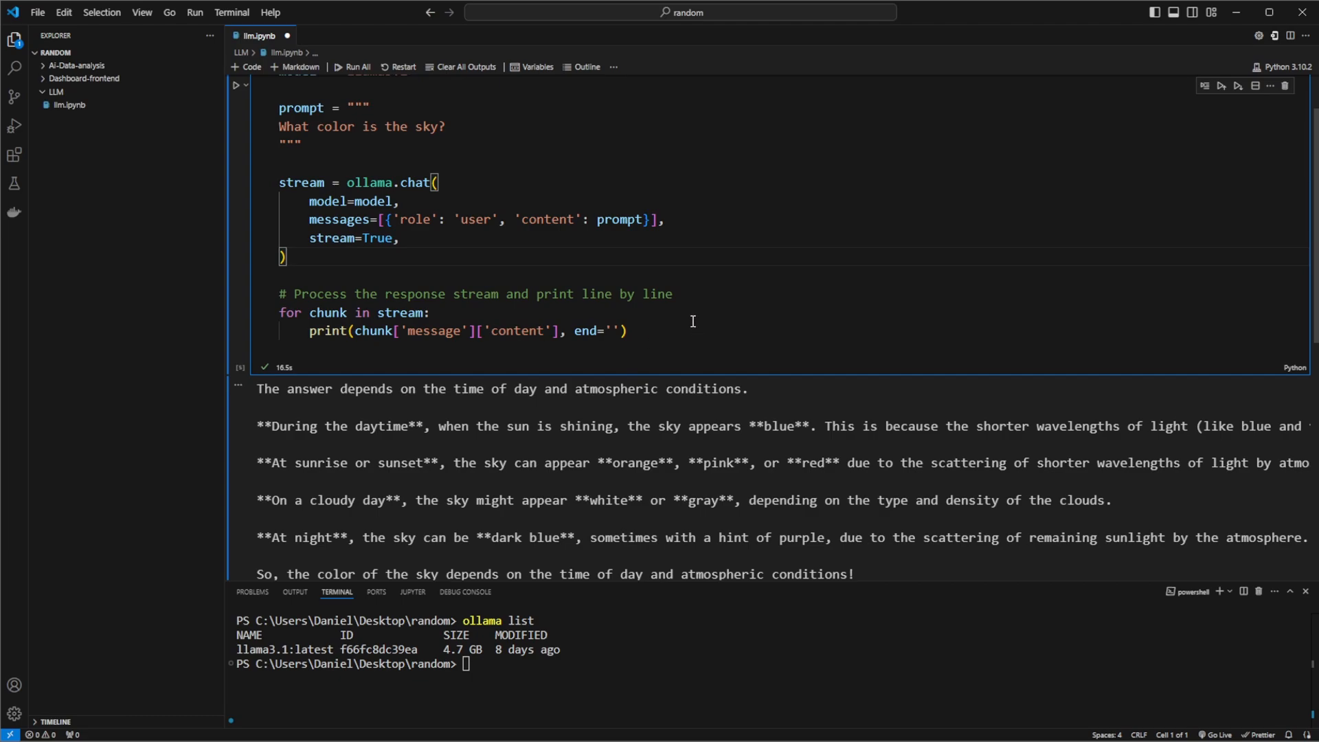